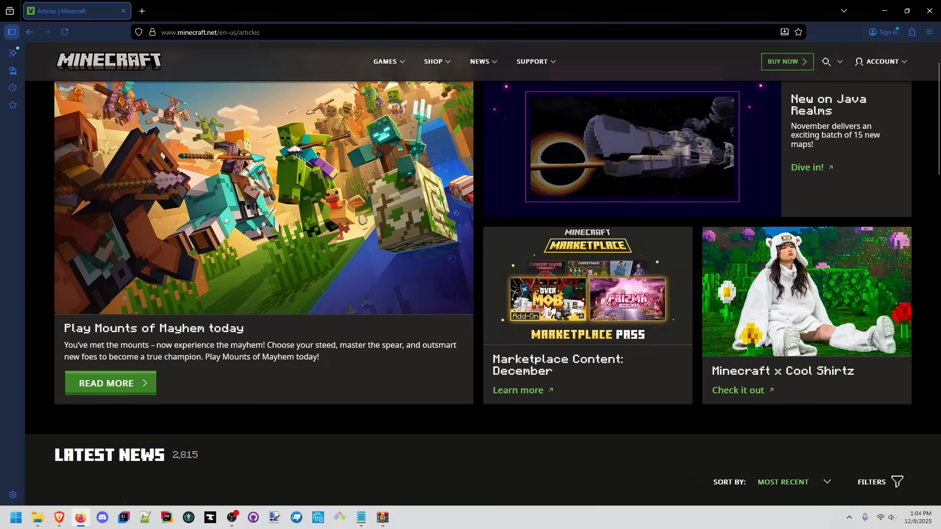
Open the Mounts of Mayhem article and browse to its related Java Edition 1.21.11 article
{"action": "scroll", "scroll_direction": "down", "scroll_amount": 3}
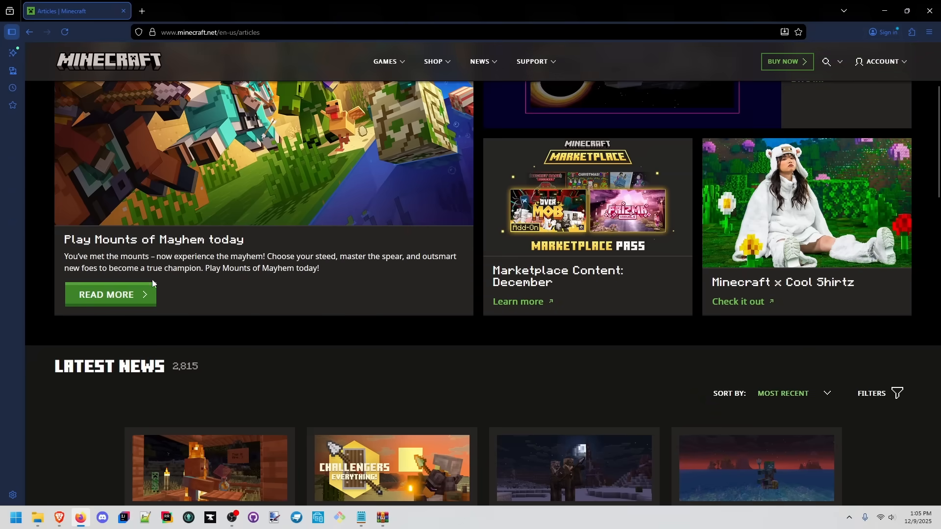
{"action": "left_click", "coordinate": [110, 294]}
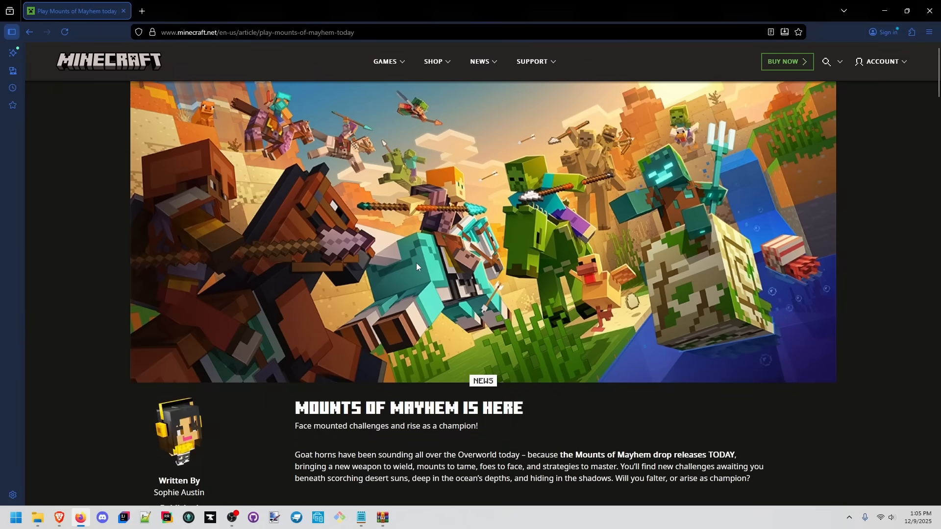
{"action": "scroll", "scroll_direction": "down", "scroll_amount": 3}
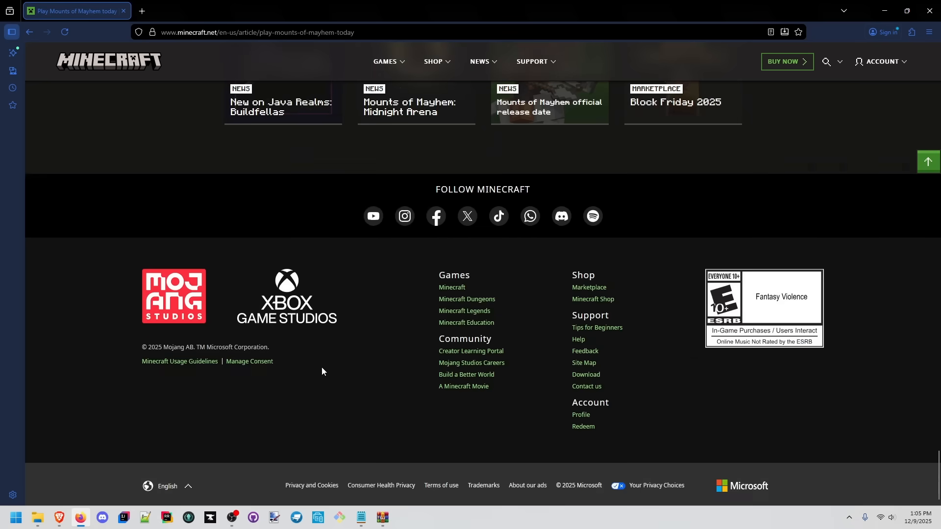
{"action": "scroll", "scroll_direction": "up", "scroll_amount": 3}
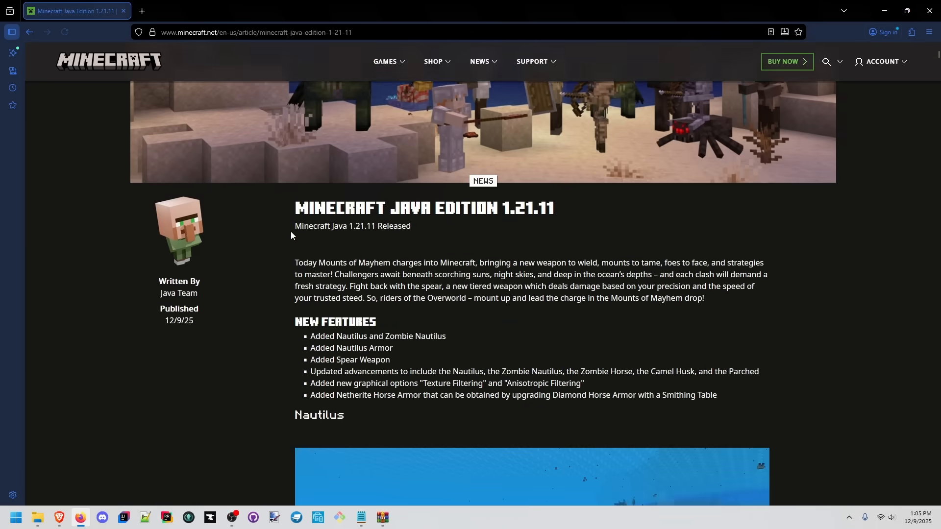
Scroll the changelog down to the Get the Release section with the unobfuscated zip link
{"action": "scroll", "scroll_direction": "down", "scroll_amount": 3}
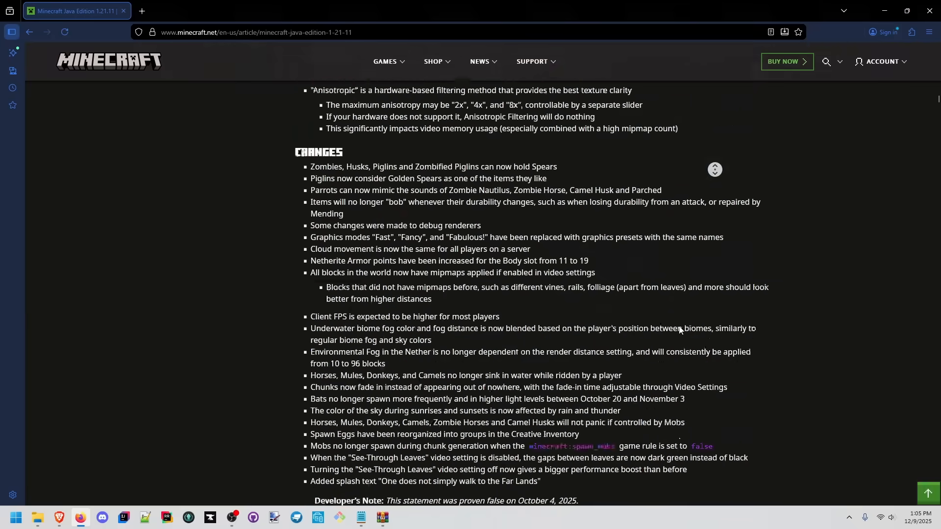
{"action": "scroll", "scroll_direction": "down", "scroll_amount": 3}
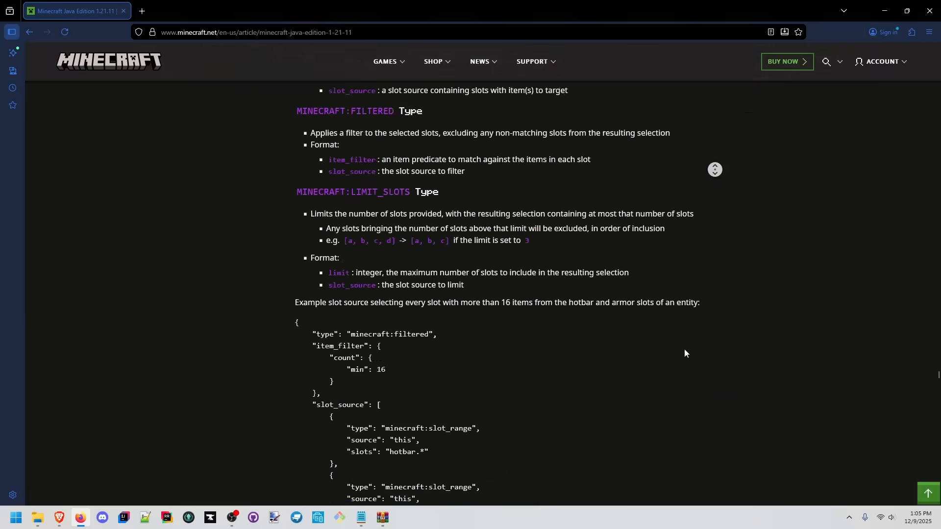
{"action": "scroll", "scroll_direction": "down", "scroll_amount": 3}
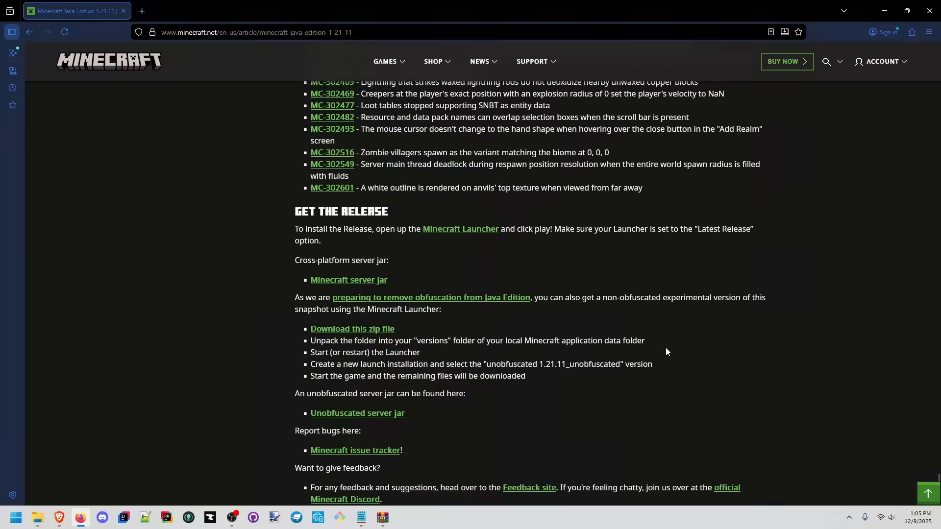
{"action": "scroll", "scroll_direction": "down", "scroll_amount": 3}
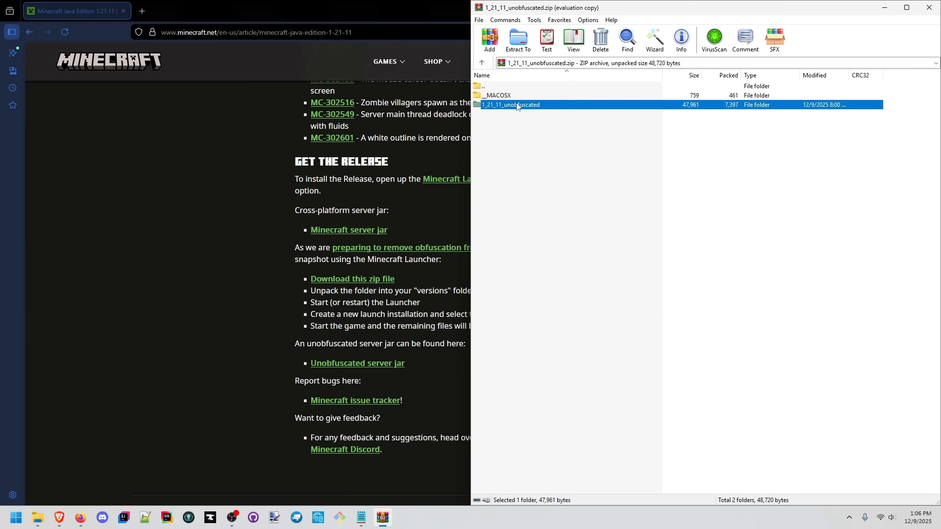
{"action": "mouse_move", "coordinate": [503, 110]}
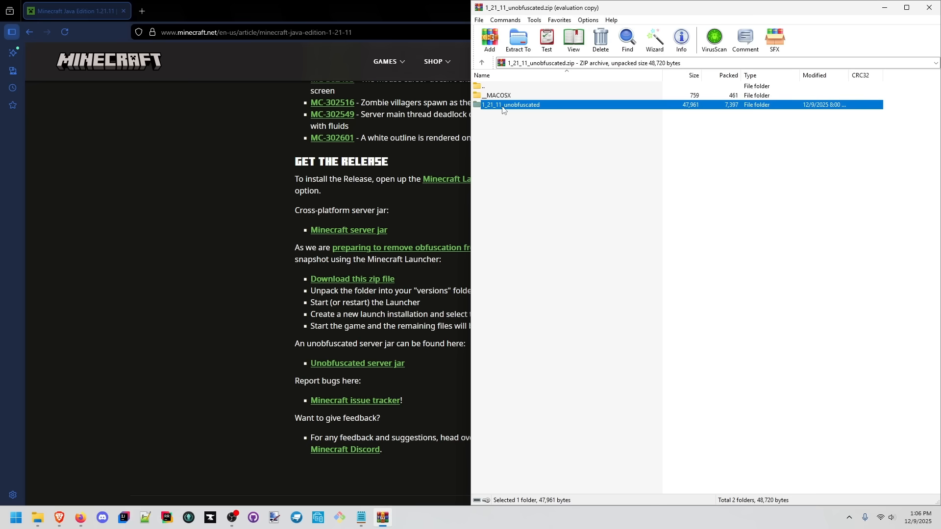
Open the nested 1_21_11_unobfuscated folders in WinRAR to reveal the JSON file
{"action": "double_click", "coordinate": [509, 105]}
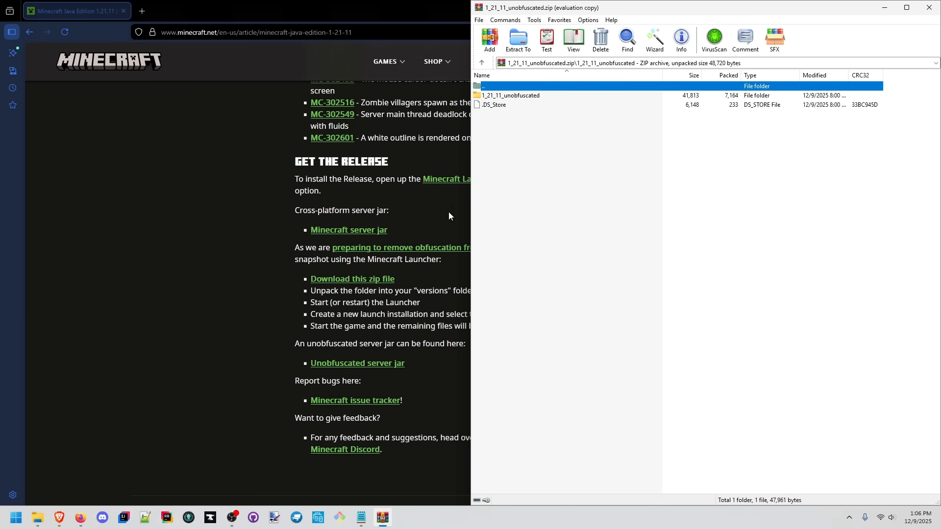
{"action": "mouse_move", "coordinate": [485, 89]}
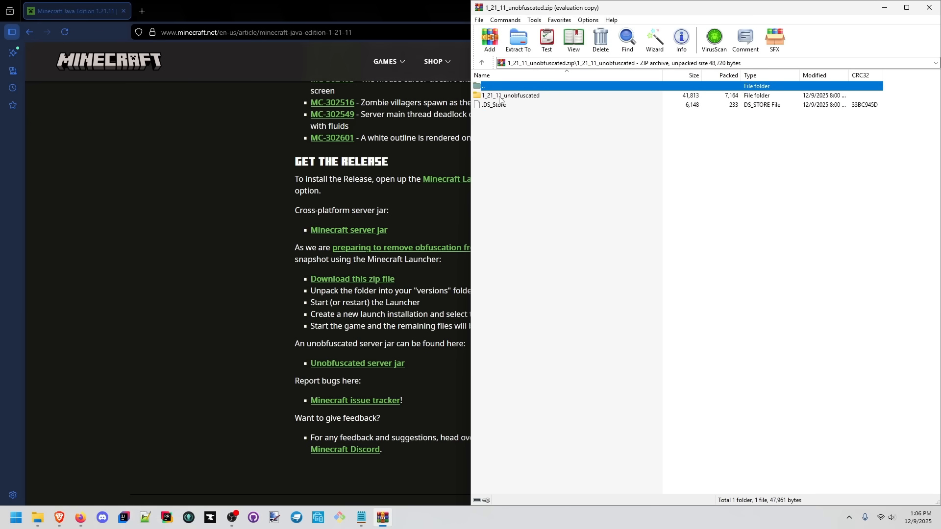
{"action": "double_click", "coordinate": [511, 95]}
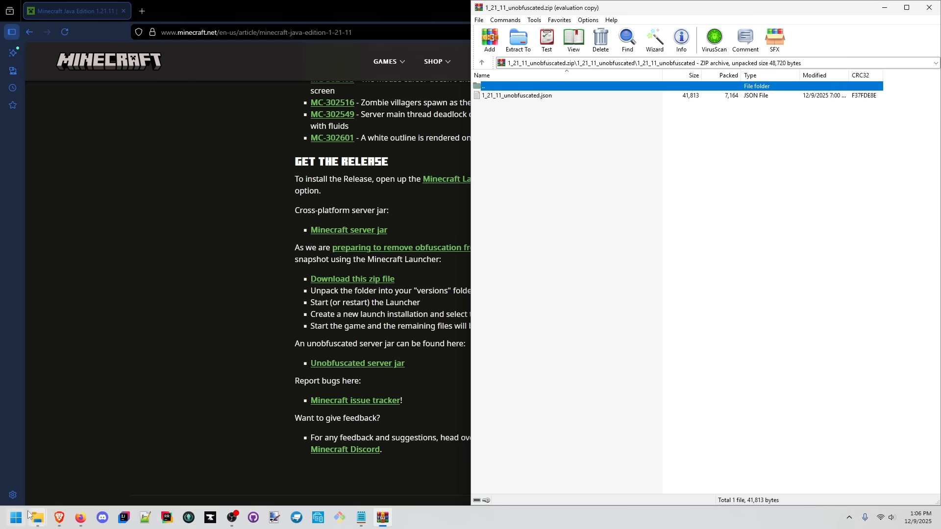
{"action": "mouse_move", "coordinate": [34, 517]}
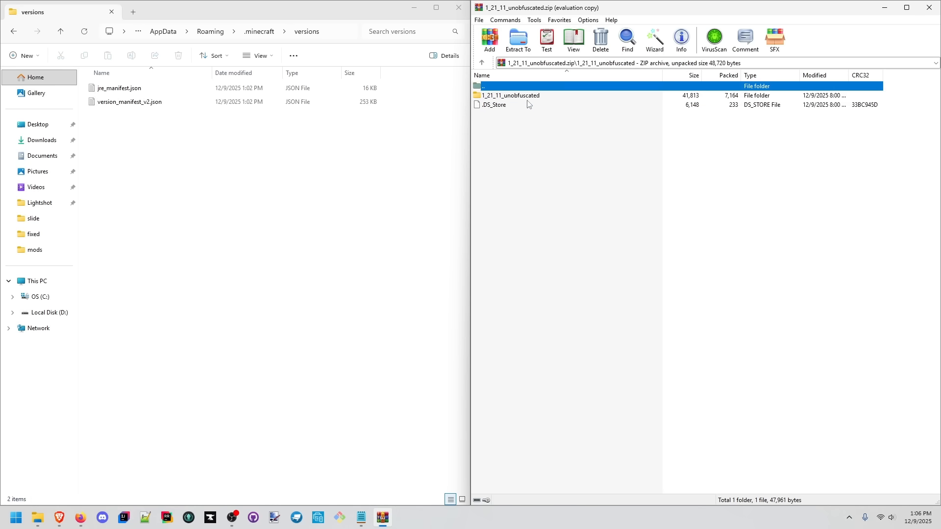
Select the inner 1_21_11_unobfuscated folder and navigate toward the .minecraft versions folder
{"action": "left_click", "coordinate": [511, 95]}
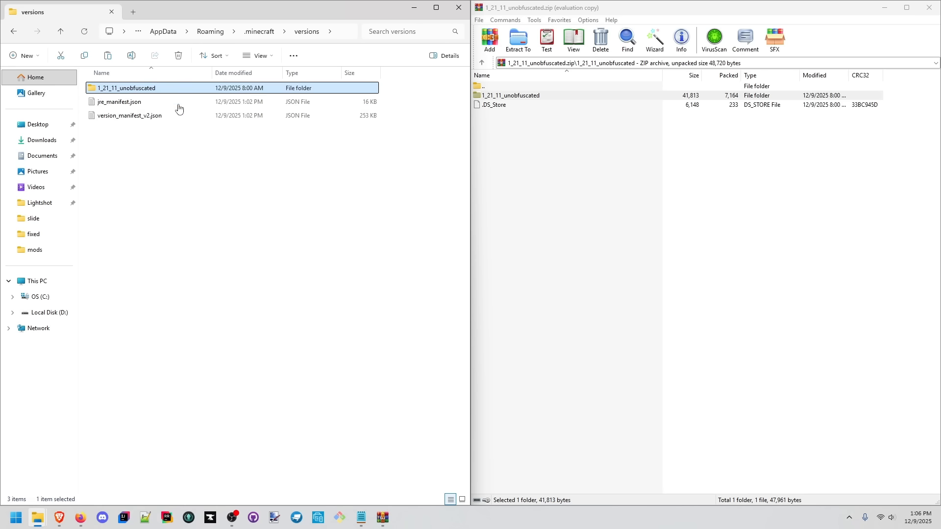
{"action": "type", "text": "minecr"}
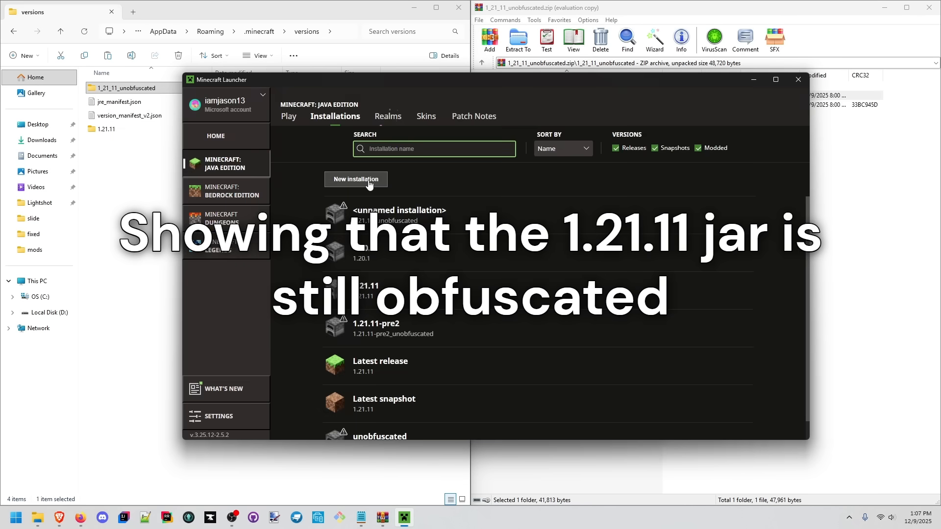
Create a new launcher installation using version 1.21.11_unobfuscated
{"action": "left_click", "coordinate": [355, 178]}
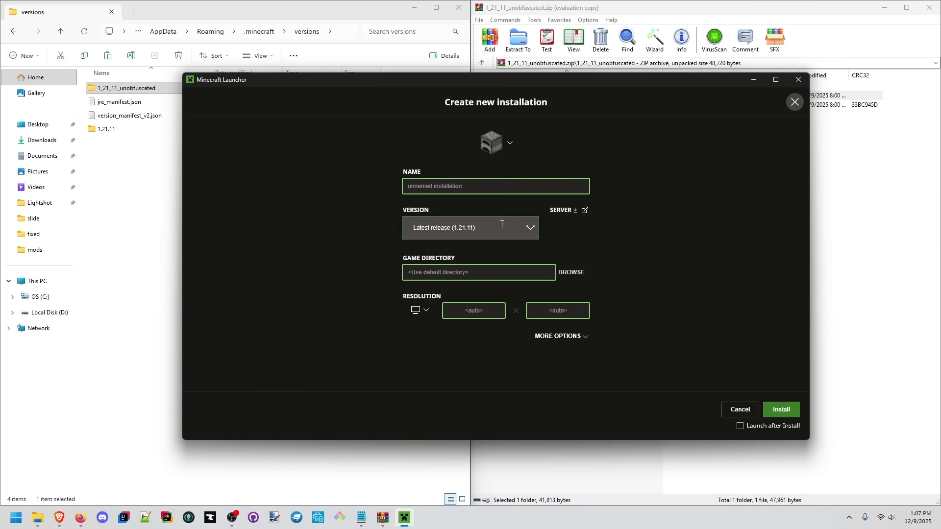
{"action": "left_click", "coordinate": [470, 227]}
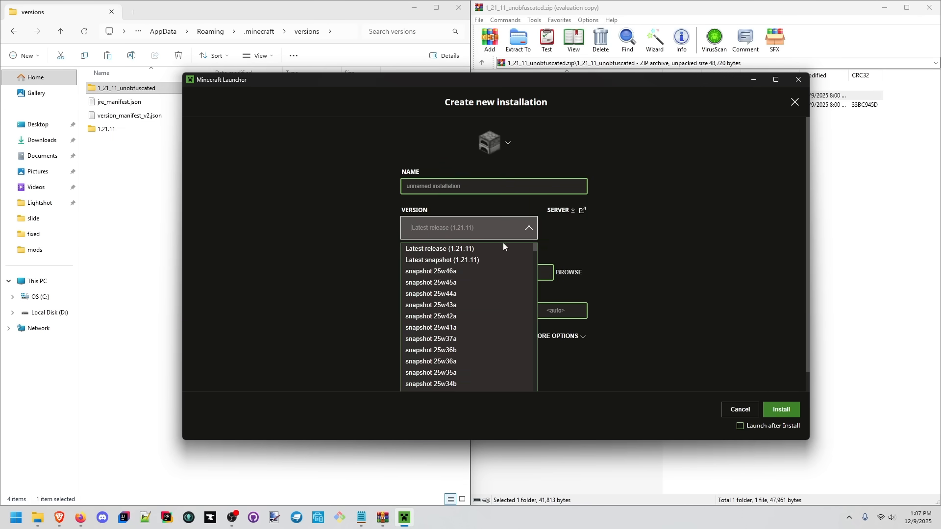
{"action": "scroll", "scroll_direction": "down", "scroll_amount": 3}
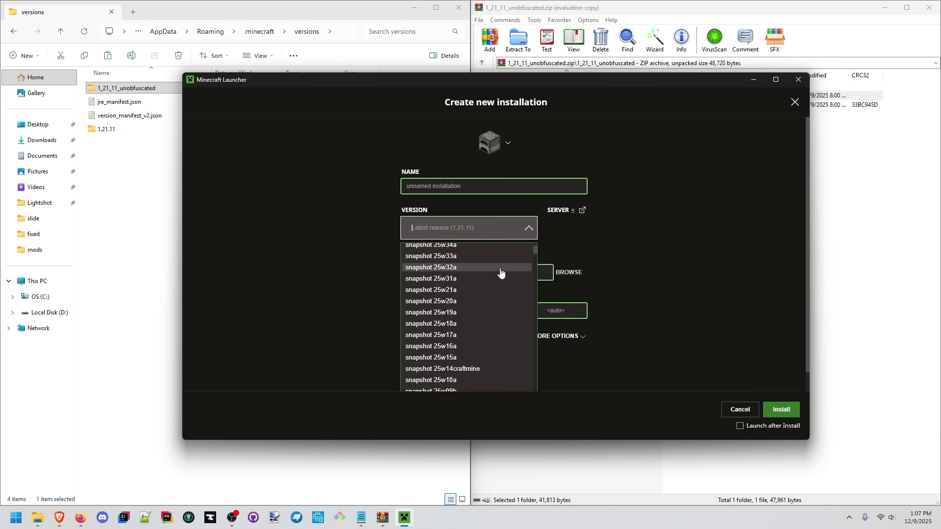
{"action": "scroll", "scroll_direction": "down", "scroll_amount": 3}
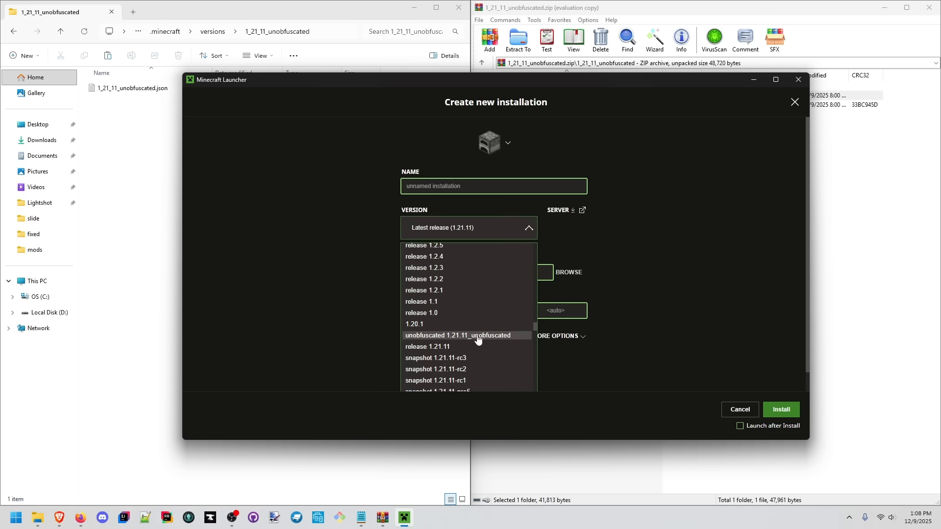
{"action": "mouse_move", "coordinate": [486, 337]}
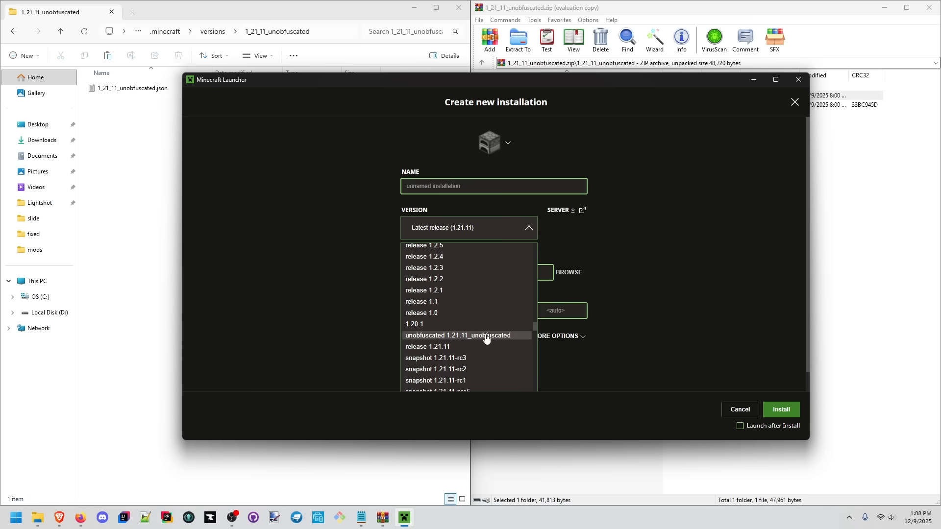
{"action": "mouse_move", "coordinate": [487, 287]}
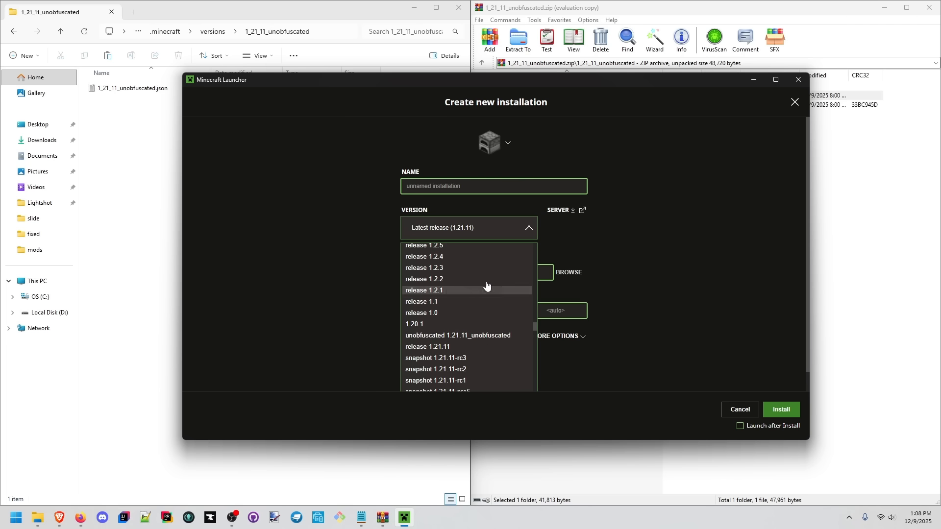
{"action": "left_click", "coordinate": [458, 335]}
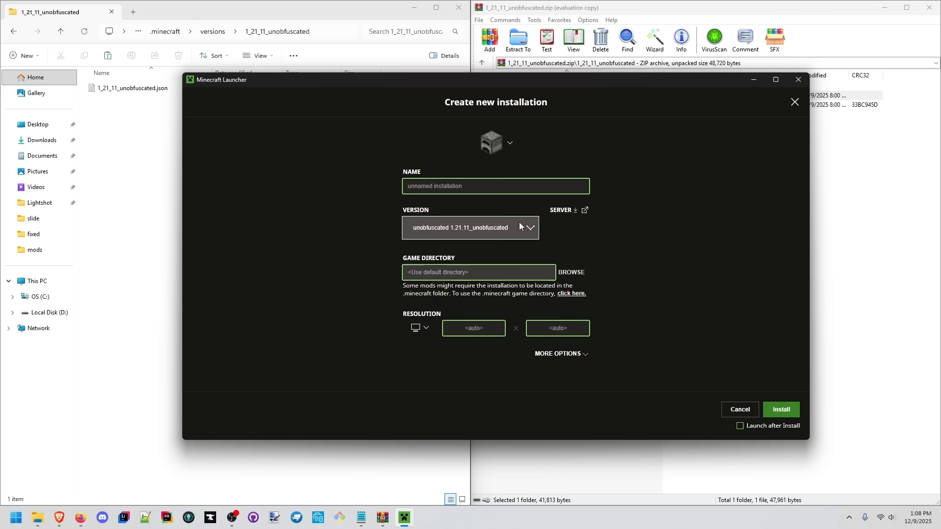
{"action": "mouse_move", "coordinate": [531, 231]}
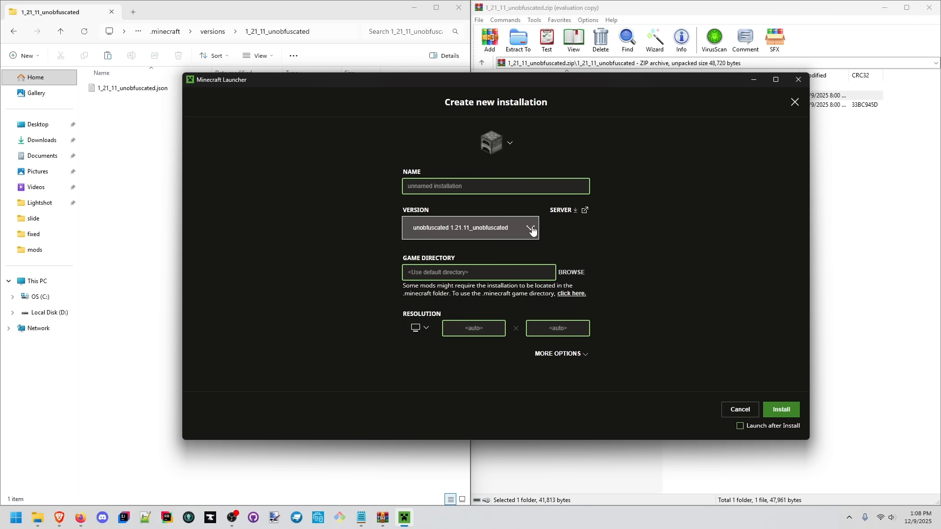
Launch the 1.21.11_unobfuscated installation, accepting the modified-game warning
{"action": "left_click", "coordinate": [528, 228]}
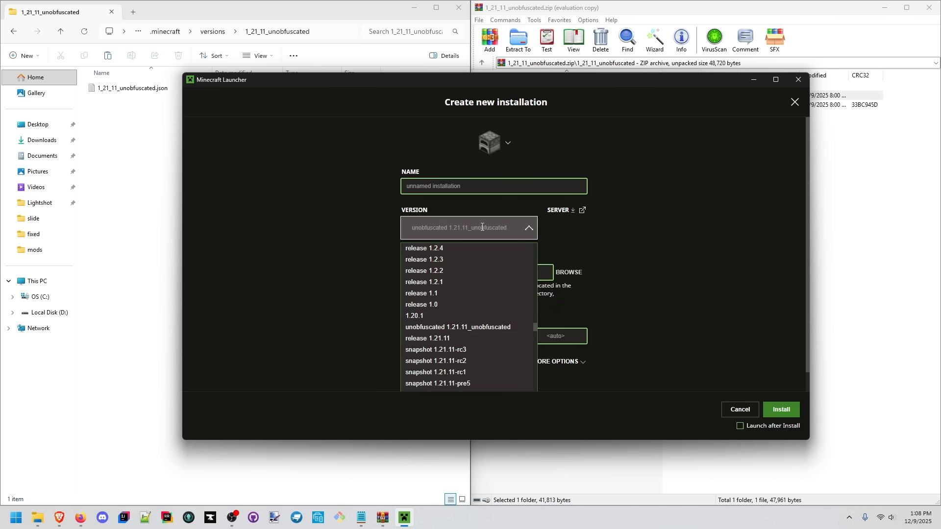
{"action": "type", "text": "1.21"}
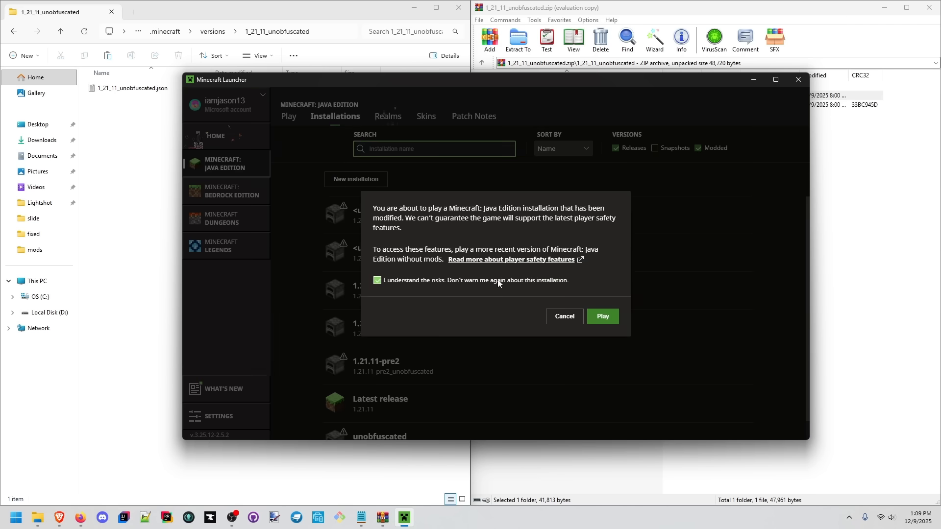
{"action": "left_click", "coordinate": [601, 317]}
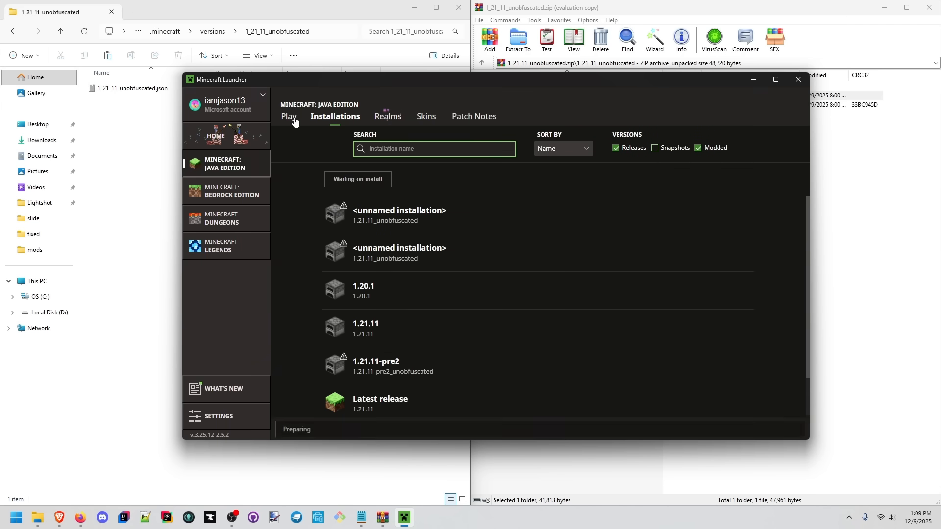
{"action": "left_click", "coordinate": [288, 116]}
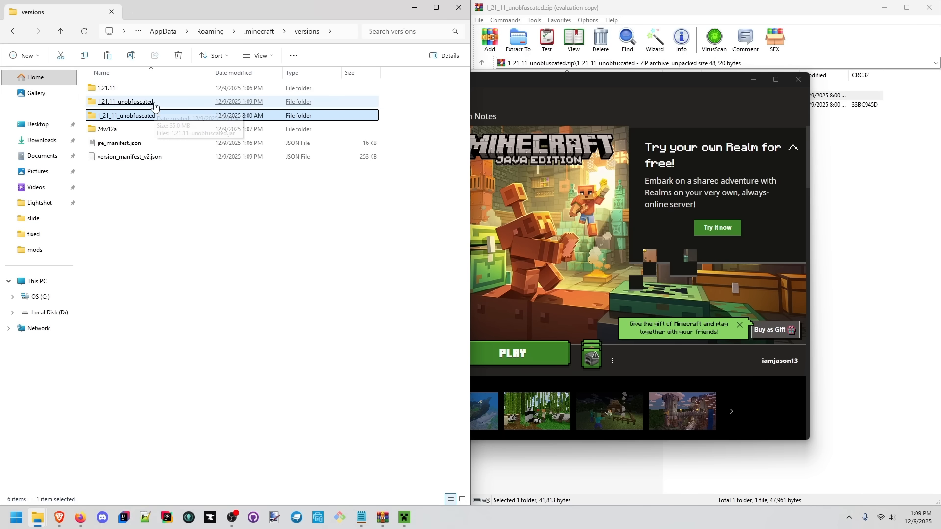
Extract 1.21.11_unobfuscated.jar into its own folder with WinRAR
{"action": "double_click", "coordinate": [125, 101]}
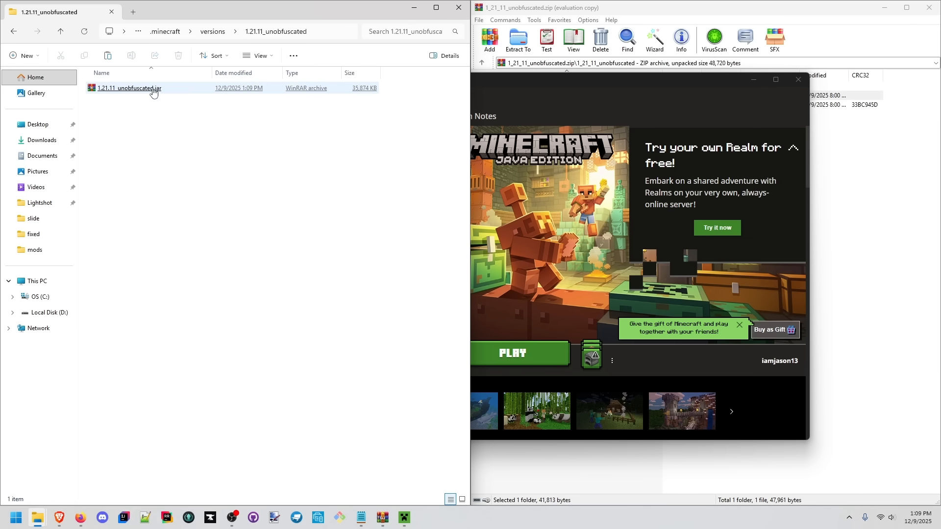
{"action": "mouse_move", "coordinate": [128, 93]}
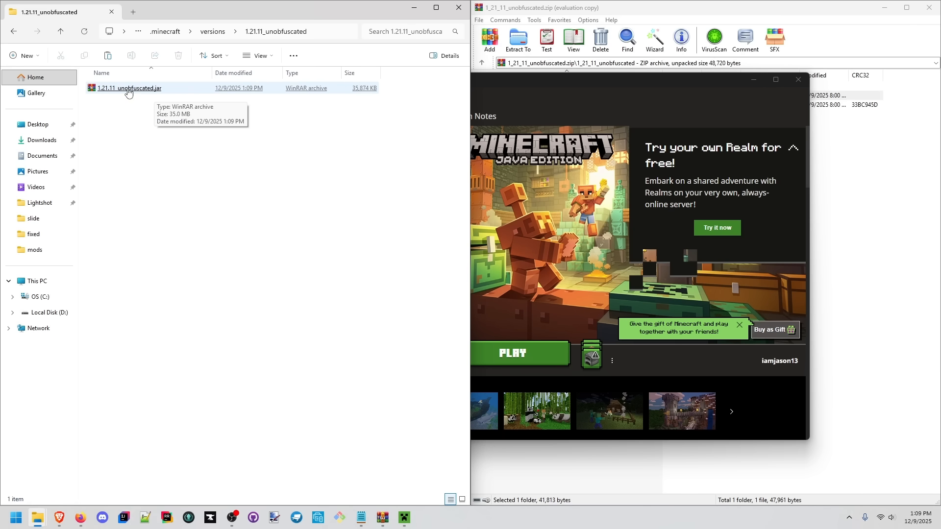
{"action": "right_click", "coordinate": [127, 87]}
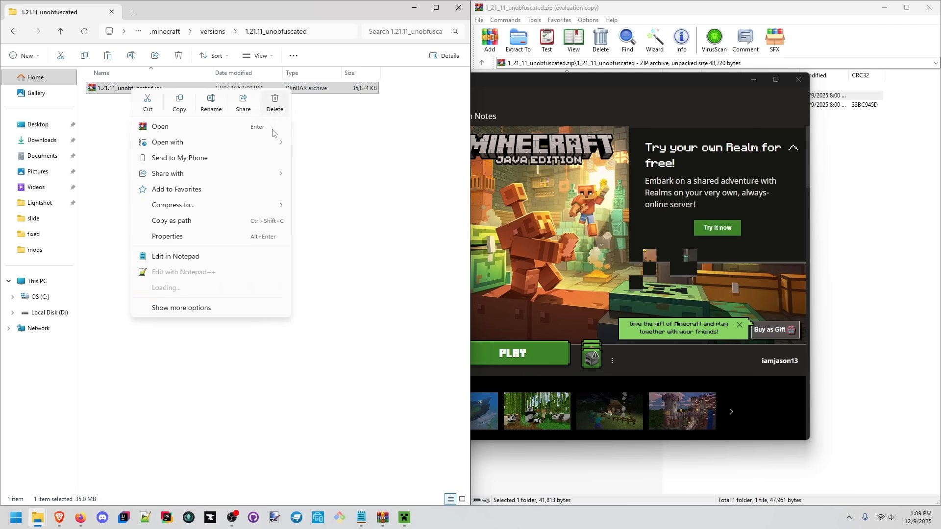
{"action": "left_click", "coordinate": [370, 325]}
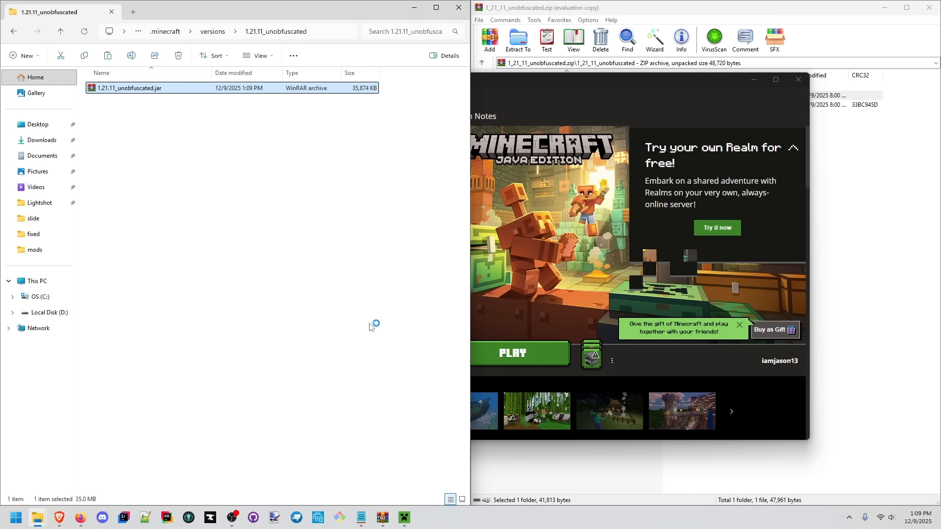
{"action": "left_click", "coordinate": [517, 39]}
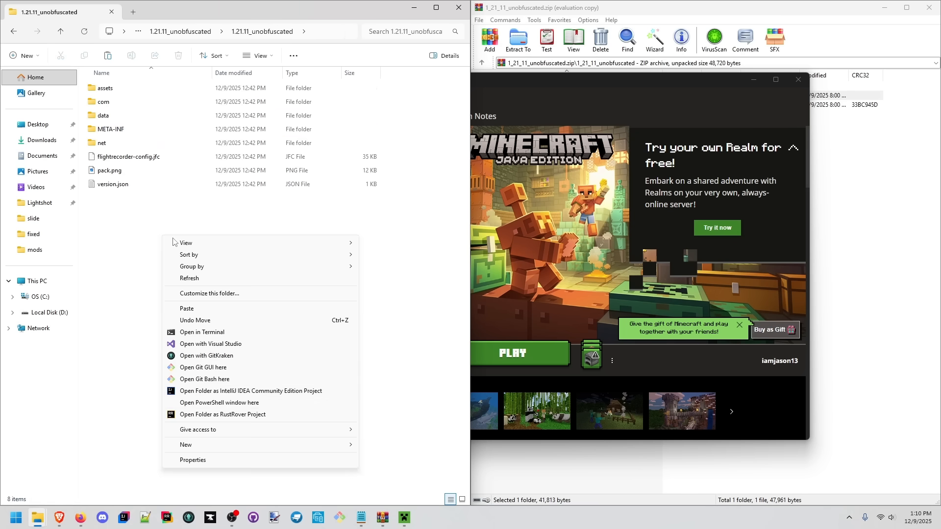
Open the extracted folder as an IntelliJ IDEA project and expand the net package
{"action": "left_click", "coordinate": [227, 192]}
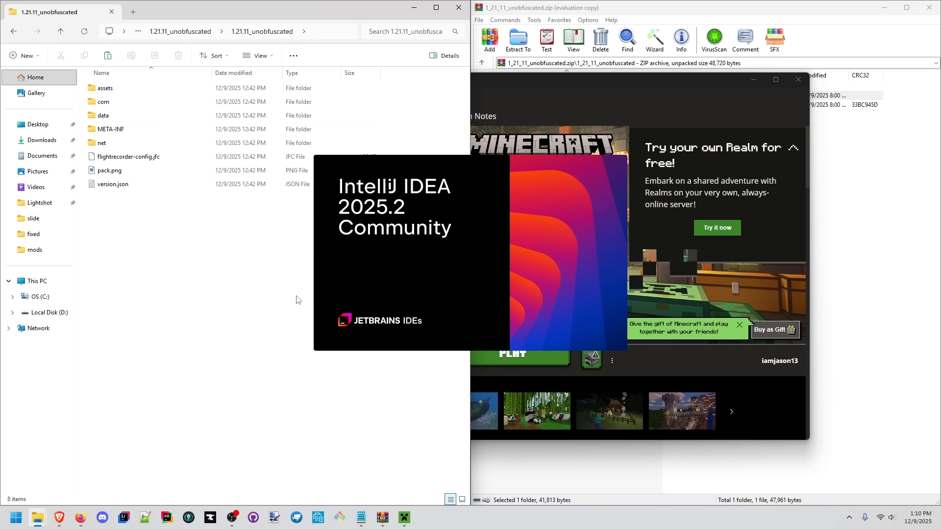
{"action": "mouse_move", "coordinate": [201, 305]}
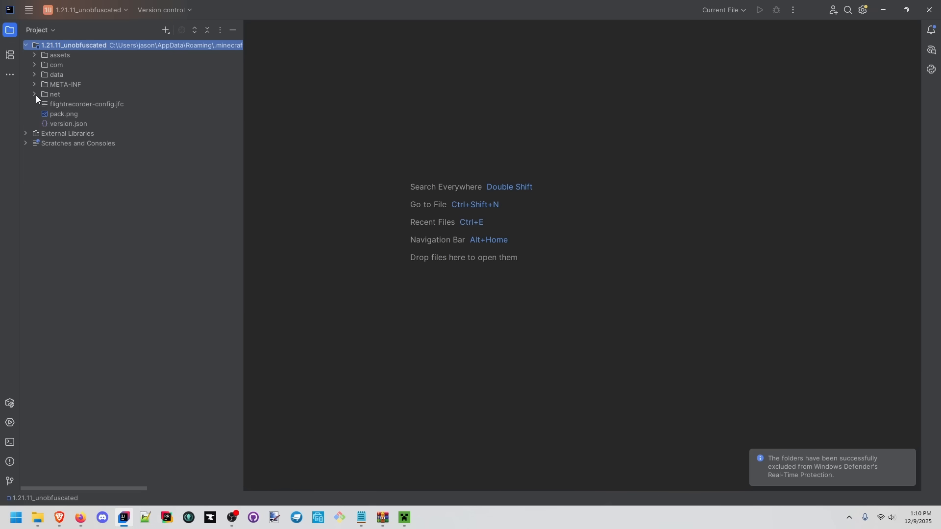
{"action": "left_click", "coordinate": [34, 94]}
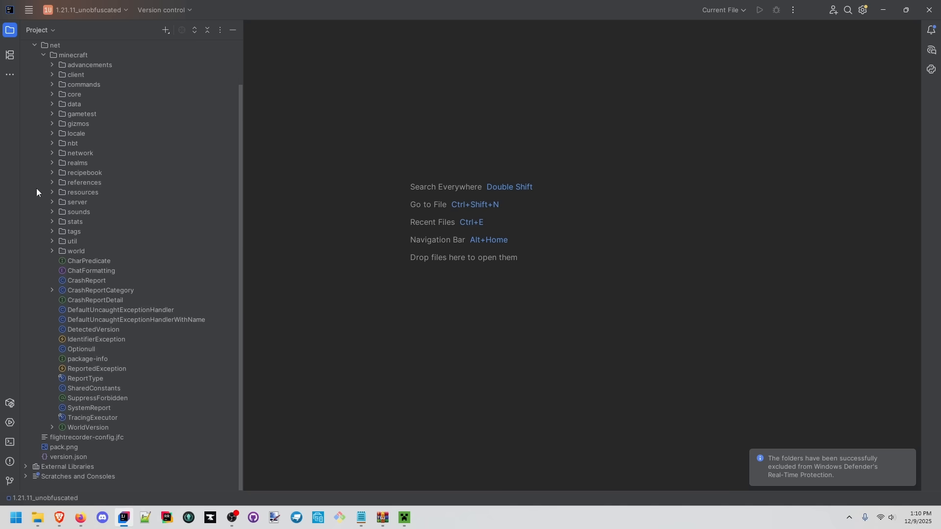
{"action": "mouse_move", "coordinate": [68, 258]}
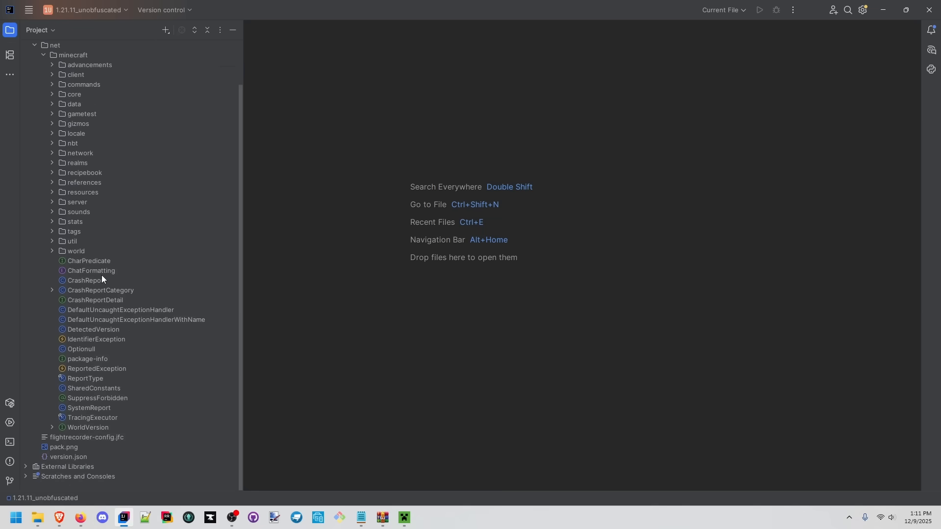
Open the decompiled ChatFormatting class and inspect its STRIP_FORMATTING_PATTERN regex
{"action": "double_click", "coordinate": [91, 271]}
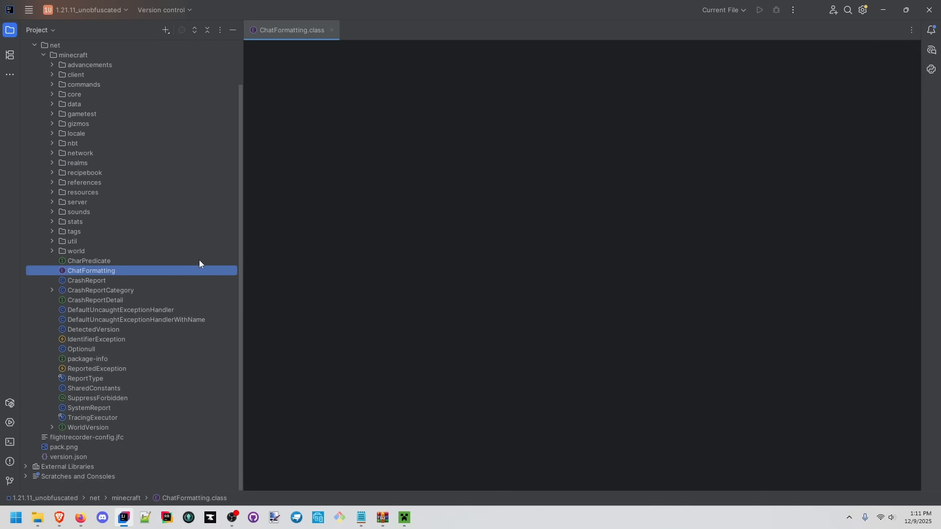
{"action": "double_click", "coordinate": [90, 270]}
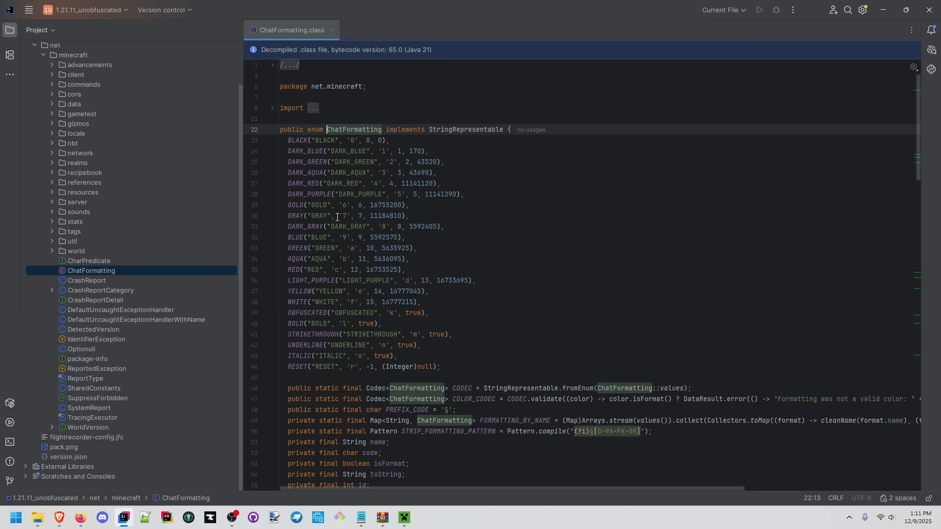
{"action": "scroll", "scroll_direction": "down", "scroll_amount": 3}
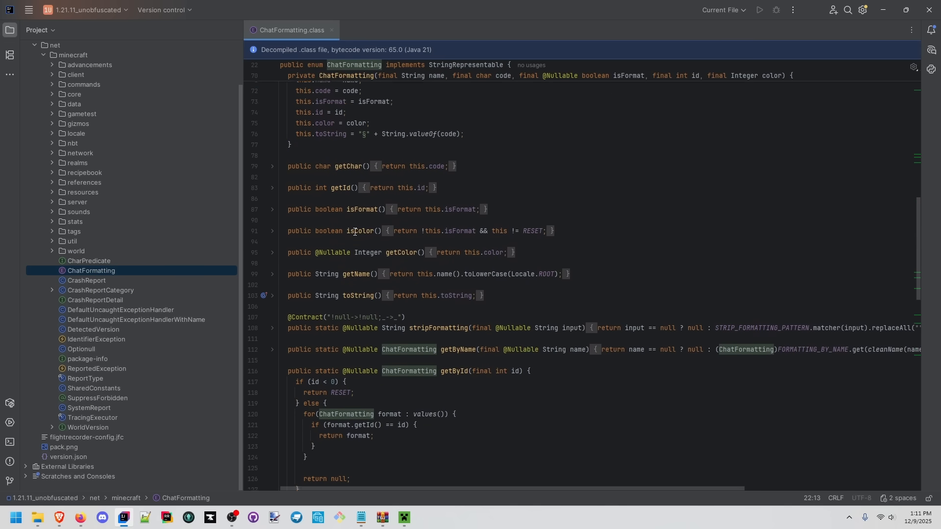
{"action": "scroll", "scroll_direction": "down", "scroll_amount": 3}
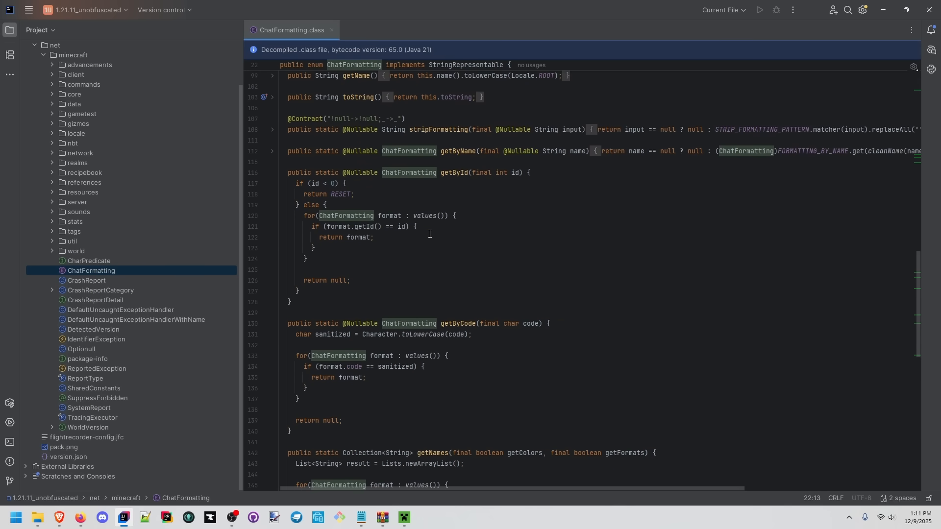
{"action": "scroll", "scroll_direction": "down", "scroll_amount": 3}
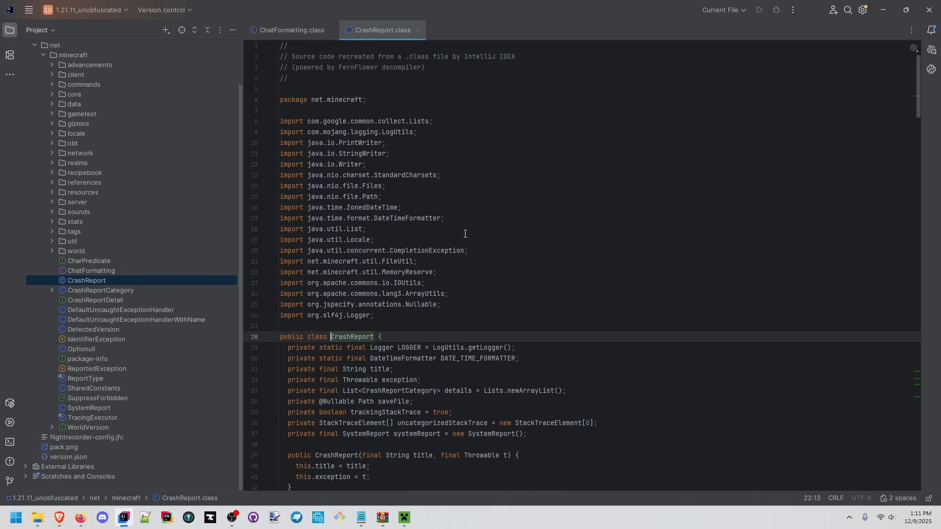
{"action": "left_click", "coordinate": [292, 30]}
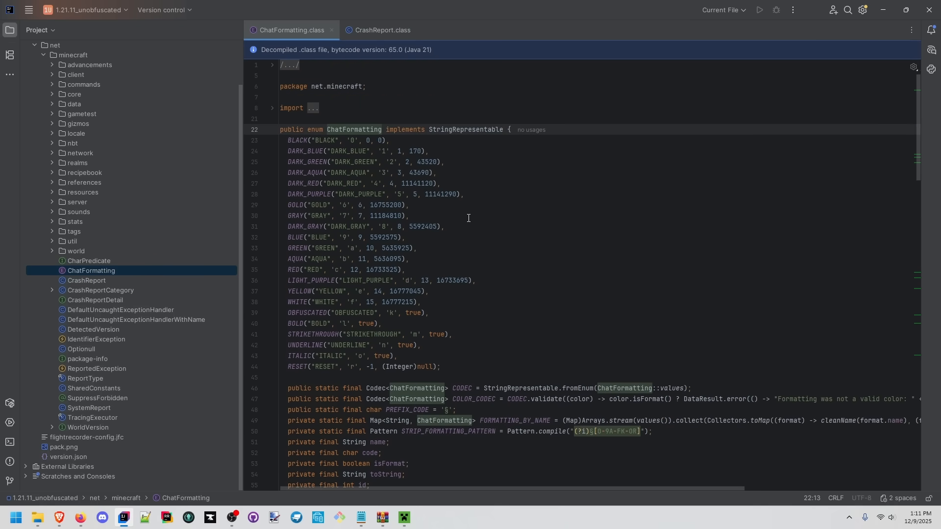
{"action": "scroll", "scroll_direction": "down", "scroll_amount": 3}
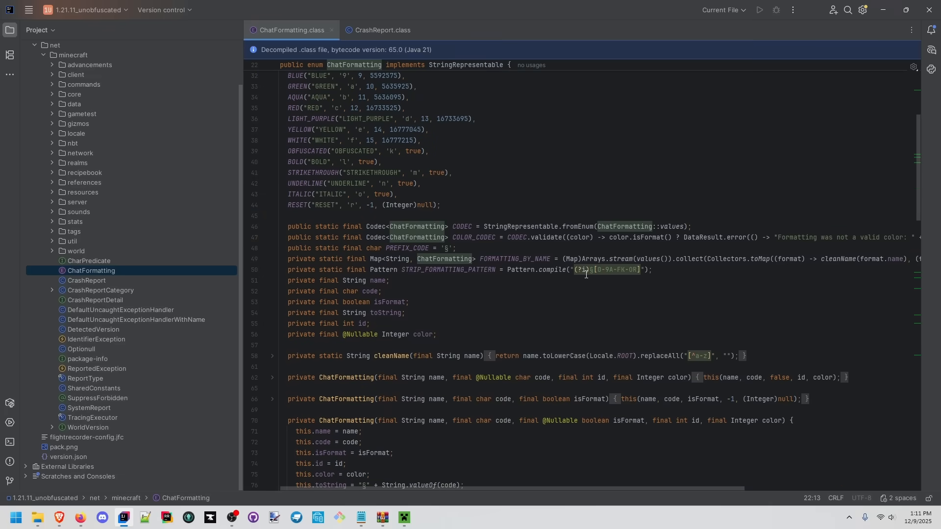
{"action": "left_click", "coordinate": [591, 270]}
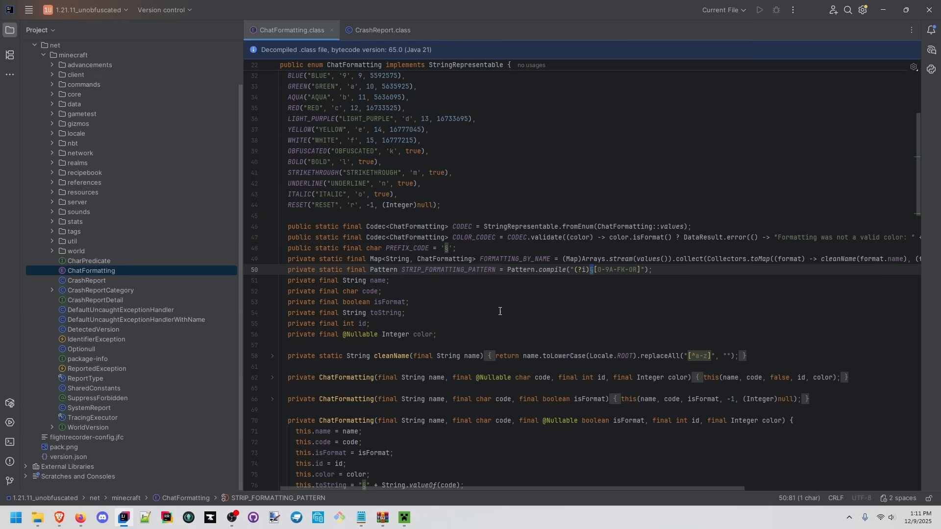
{"action": "mouse_move", "coordinate": [601, 262]}
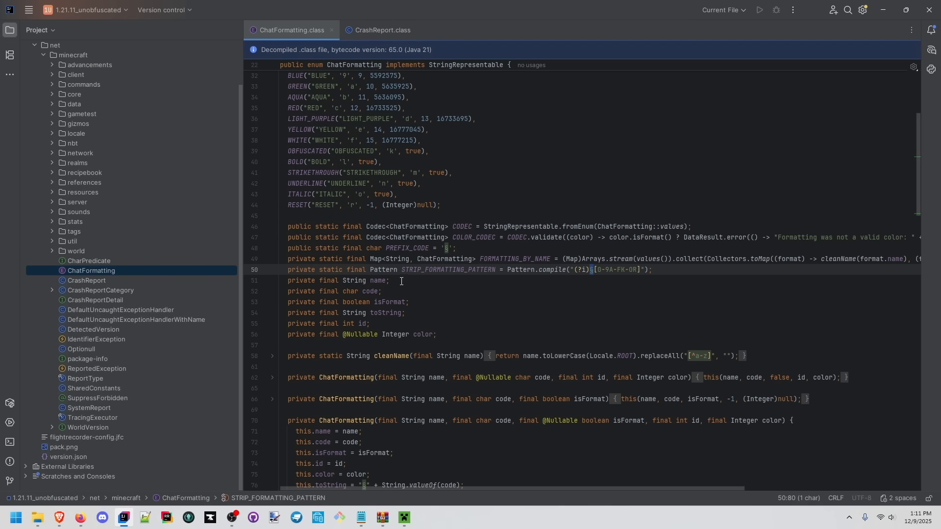
{"action": "mouse_move", "coordinate": [437, 322]}
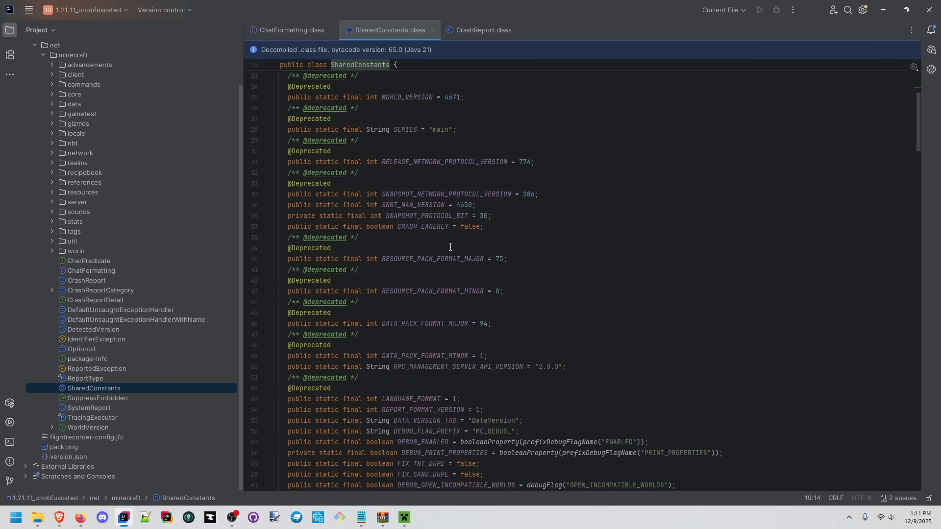
Scroll through SharedConstants down to its debug and version methods
{"action": "scroll", "scroll_direction": "down", "scroll_amount": 3}
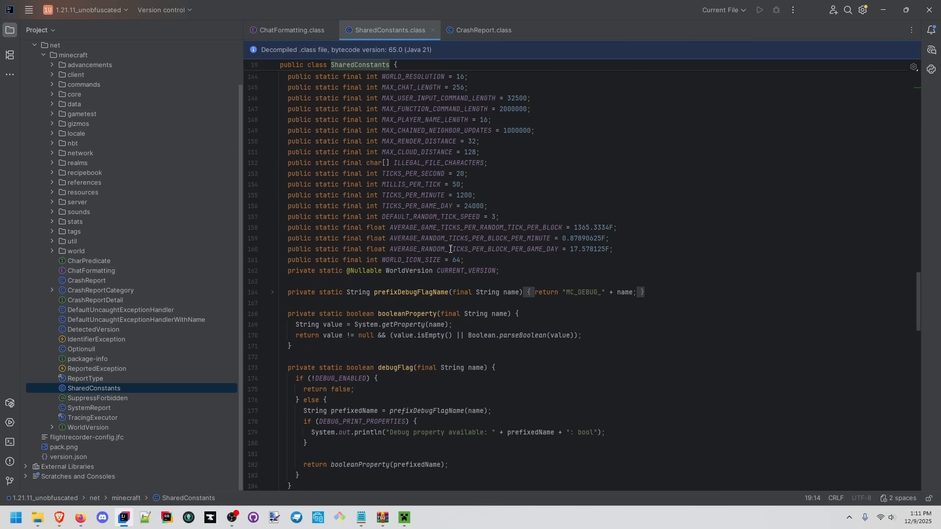
{"action": "scroll", "scroll_direction": "down", "scroll_amount": 3}
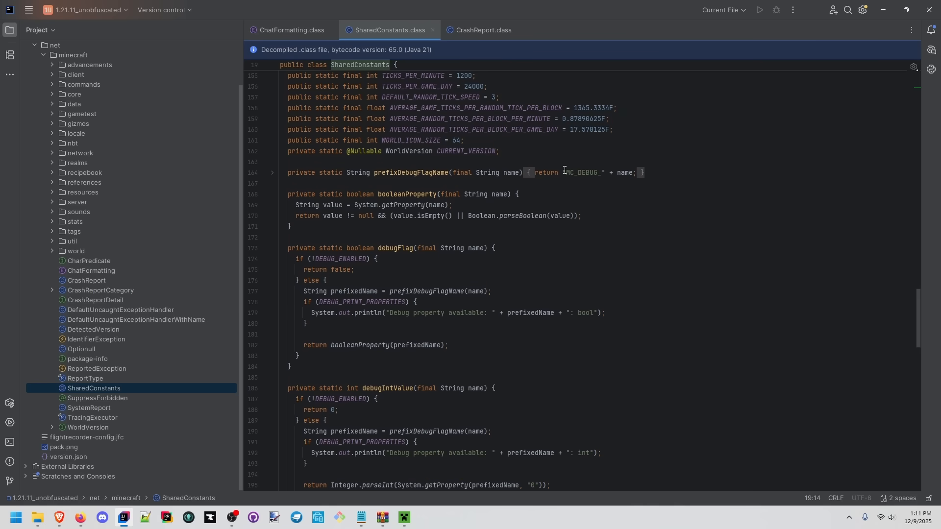
{"action": "scroll", "scroll_direction": "down", "scroll_amount": 3}
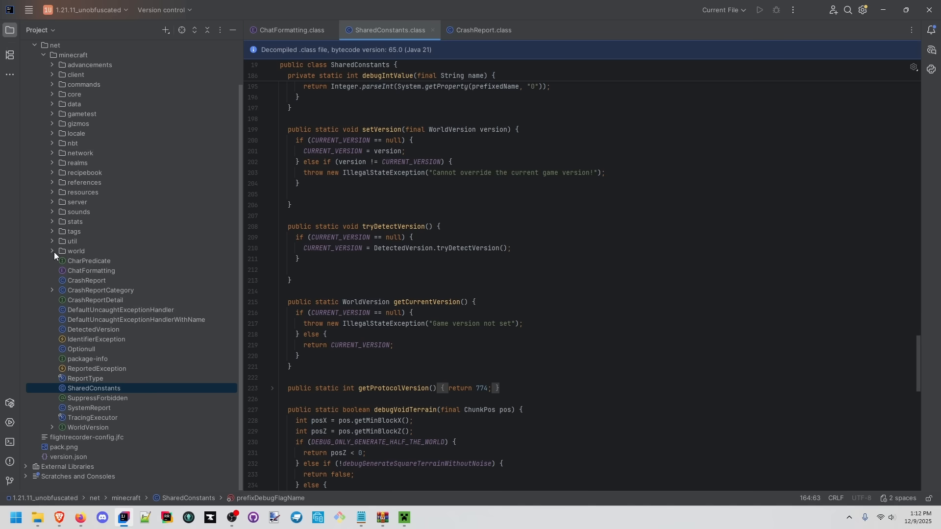
Open the decompiled Entity class from world.entity and scroll through its fields
{"action": "left_click", "coordinate": [52, 251]}
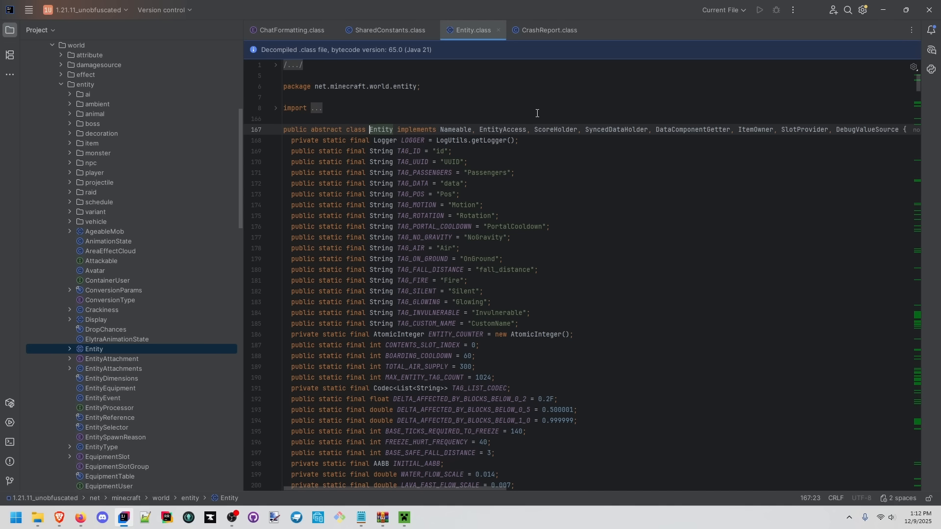
{"action": "mouse_move", "coordinate": [513, 127]}
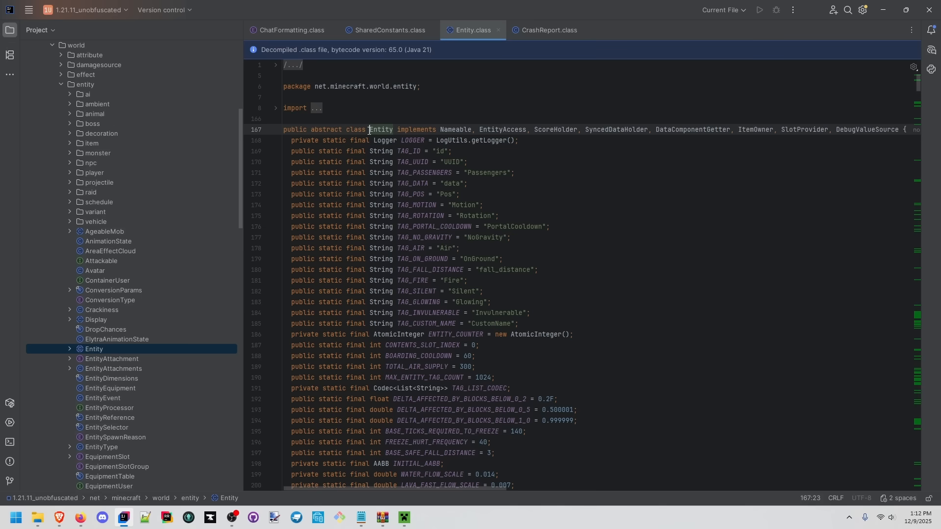
{"action": "double_click", "coordinate": [378, 129]}
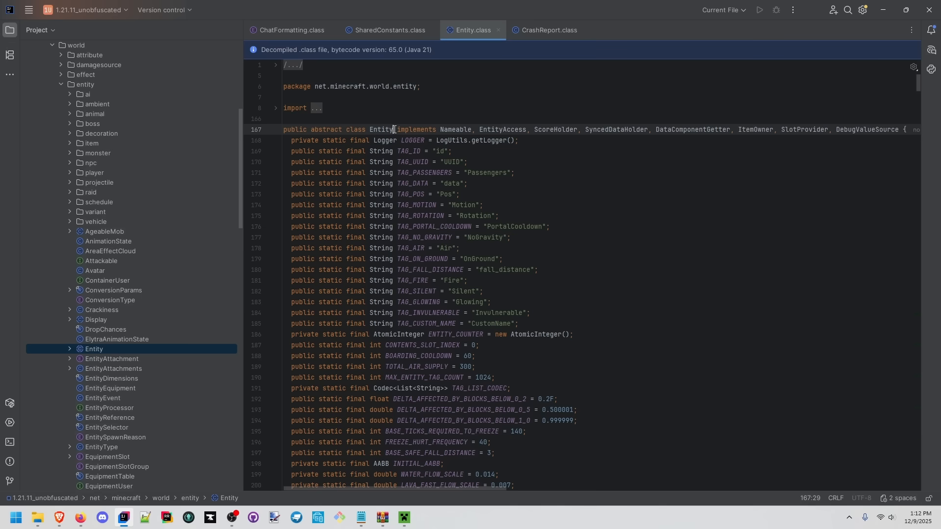
{"action": "double_click", "coordinate": [413, 130]}
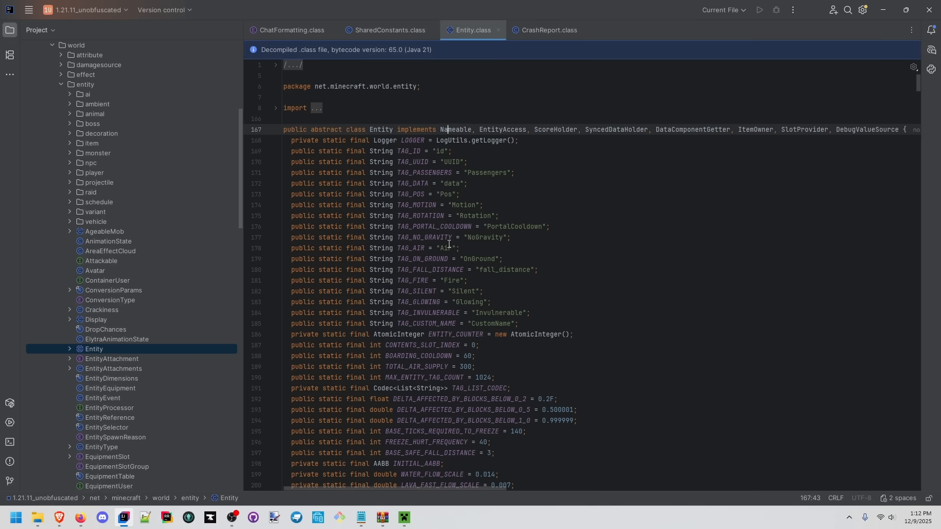
{"action": "mouse_move", "coordinate": [441, 248]}
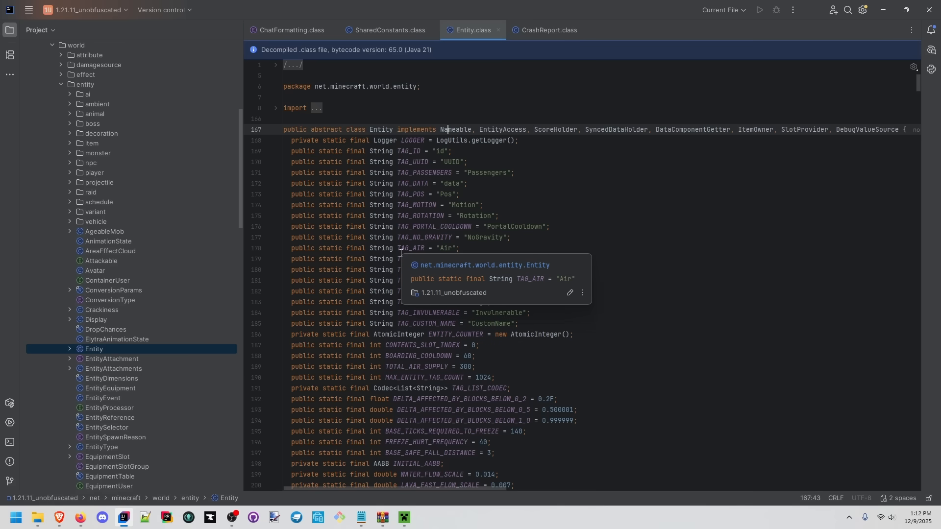
{"action": "scroll", "scroll_direction": "down", "scroll_amount": 3}
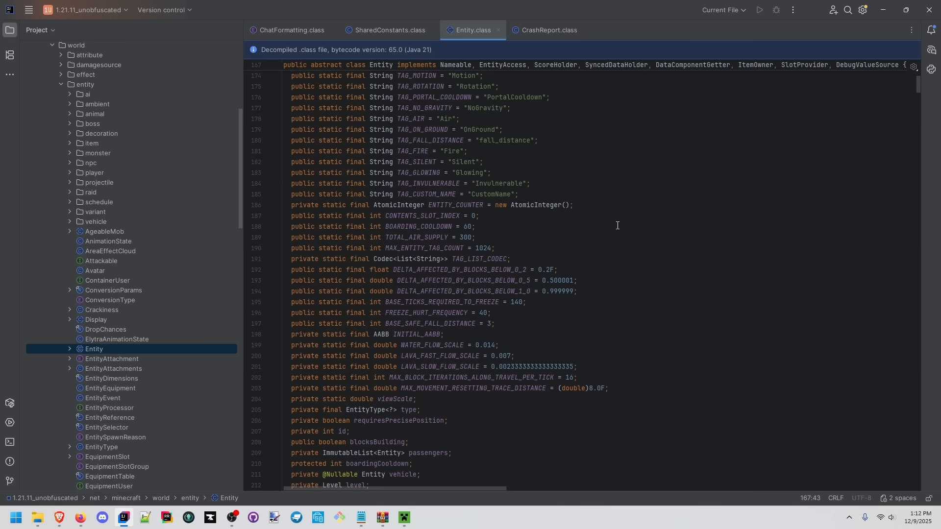
{"action": "scroll", "scroll_direction": "down", "scroll_amount": 3}
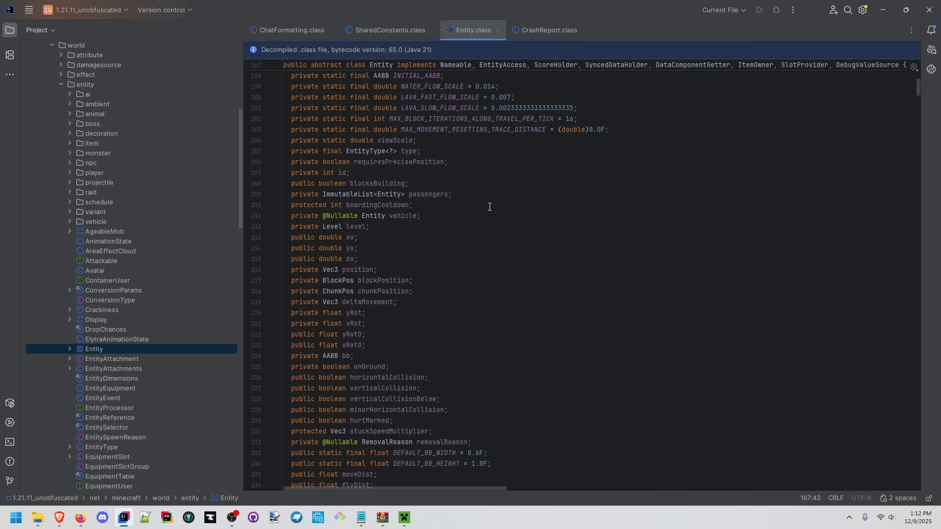
{"action": "scroll", "scroll_direction": "down", "scroll_amount": 3}
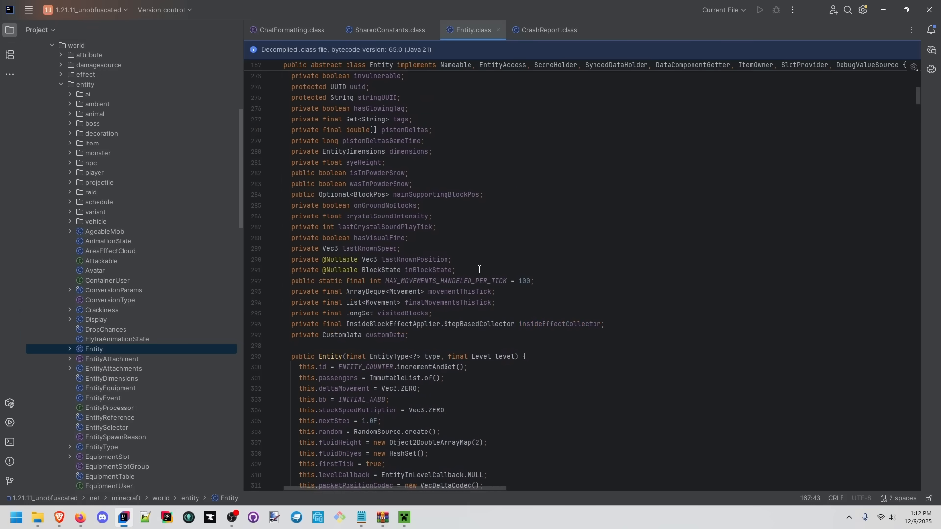
{"action": "scroll", "scroll_direction": "down", "scroll_amount": 3}
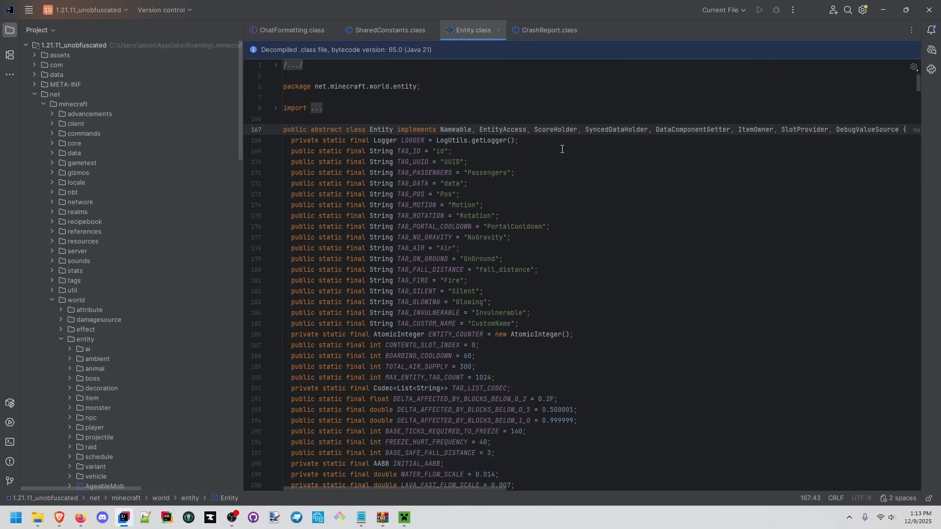
{"action": "scroll", "scroll_direction": "down", "scroll_amount": 3}
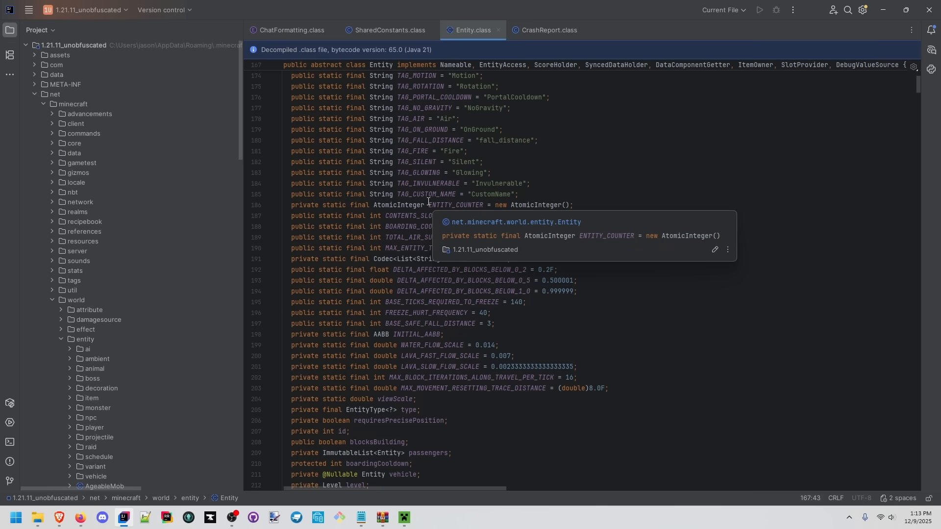
{"action": "mouse_move", "coordinate": [546, 178]}
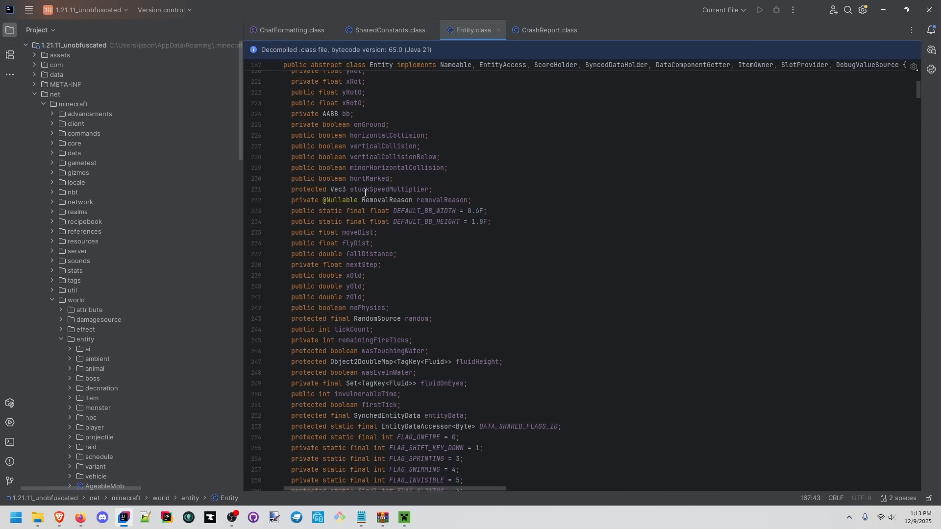
{"action": "scroll", "scroll_direction": "down", "scroll_amount": 3}
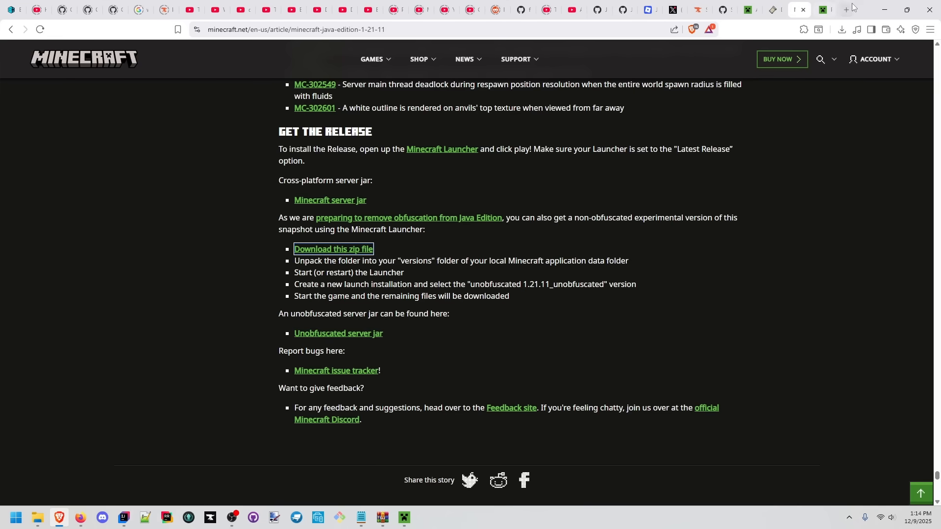
Switch to the Minecraft Mapping Viewer browser tab looking up ItemProperties
{"action": "left_click", "coordinate": [821, 10]}
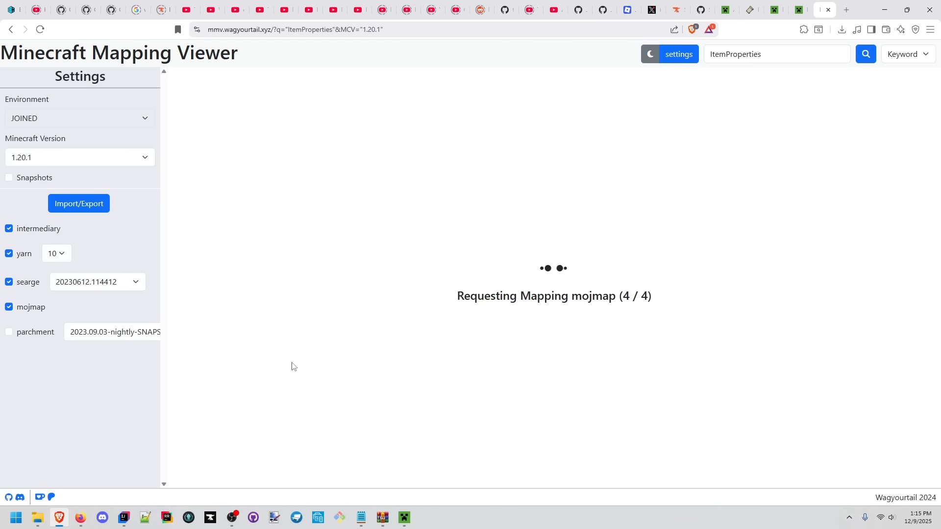
Return to IntelliJ IDEA with the decompiled Allay class open in its own tab
{"action": "left_click", "coordinate": [124, 518]}
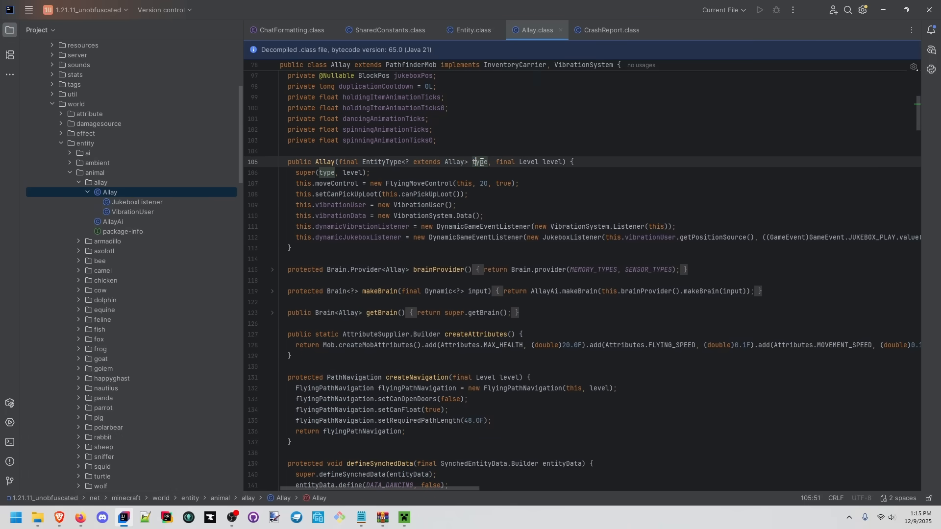
Highlight the vibrationUser field usages in Allay, then open AxolotlAi from the axolotl package
{"action": "double_click", "coordinate": [481, 162]}
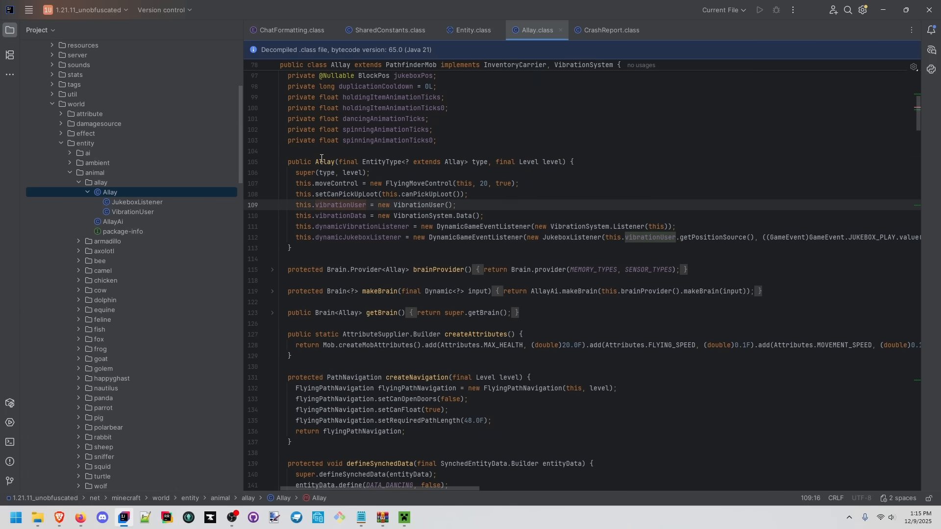
{"action": "mouse_move", "coordinate": [384, 274]}
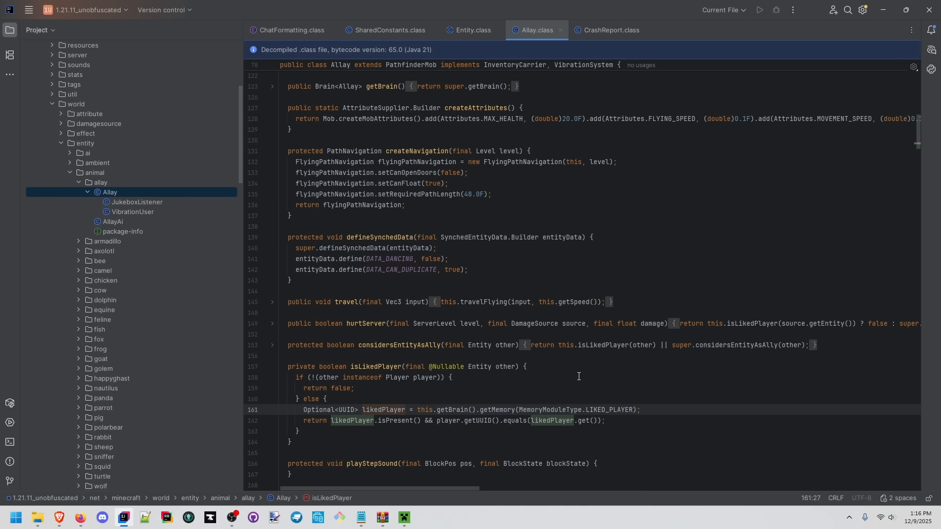
{"action": "left_click", "coordinate": [381, 409]}
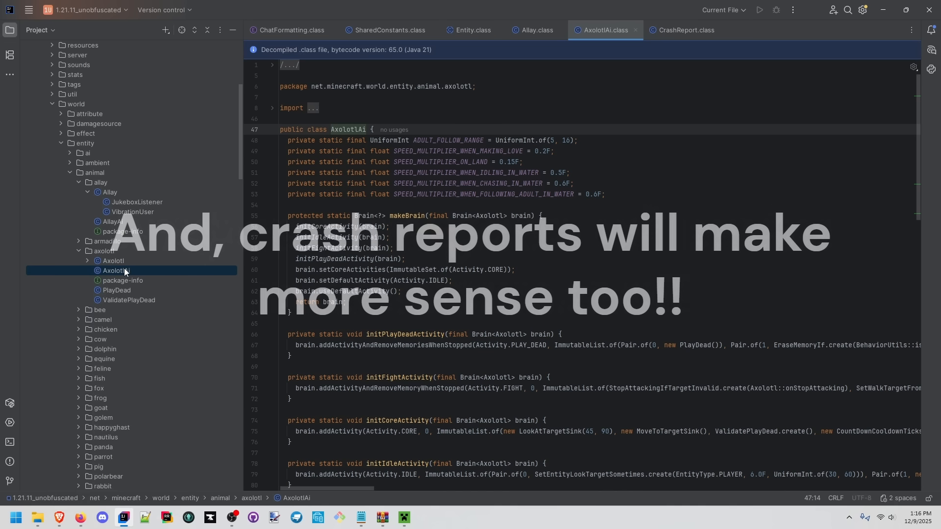
Open Crackiness and then the OwnableEntity interface from the world entity package
{"action": "scroll", "scroll_direction": "down", "scroll_amount": 3}
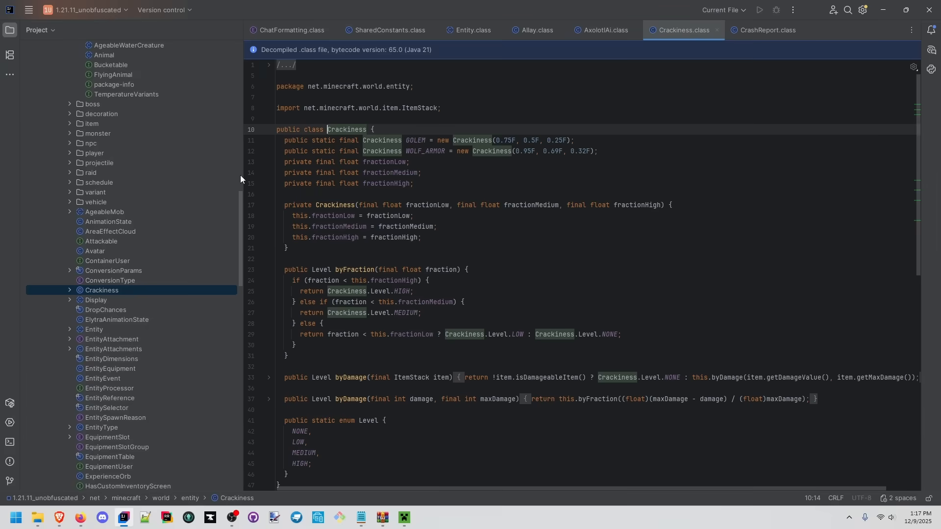
{"action": "left_click", "coordinate": [414, 140]}
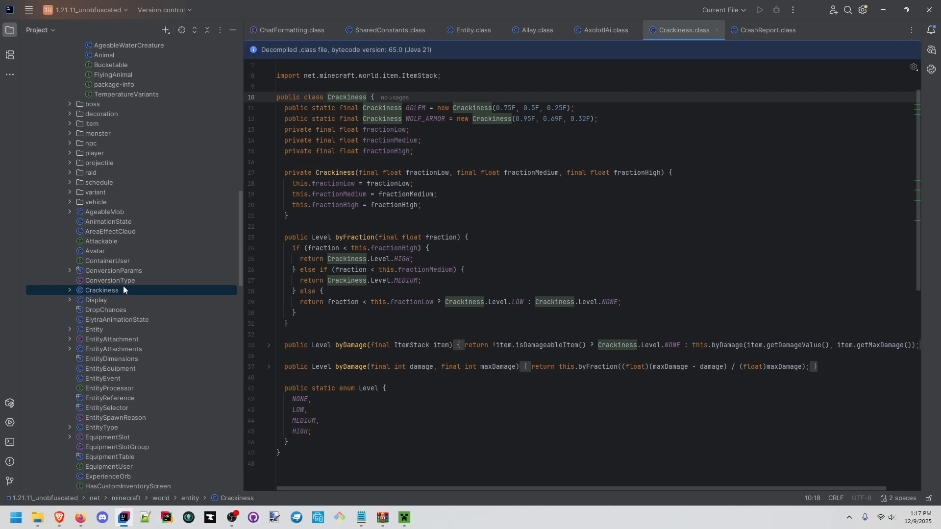
{"action": "left_click", "coordinate": [107, 310]}
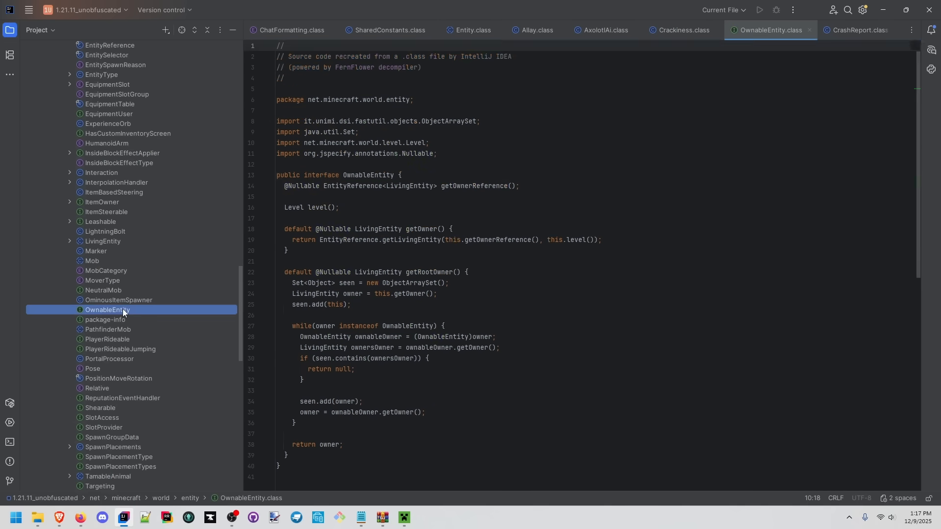